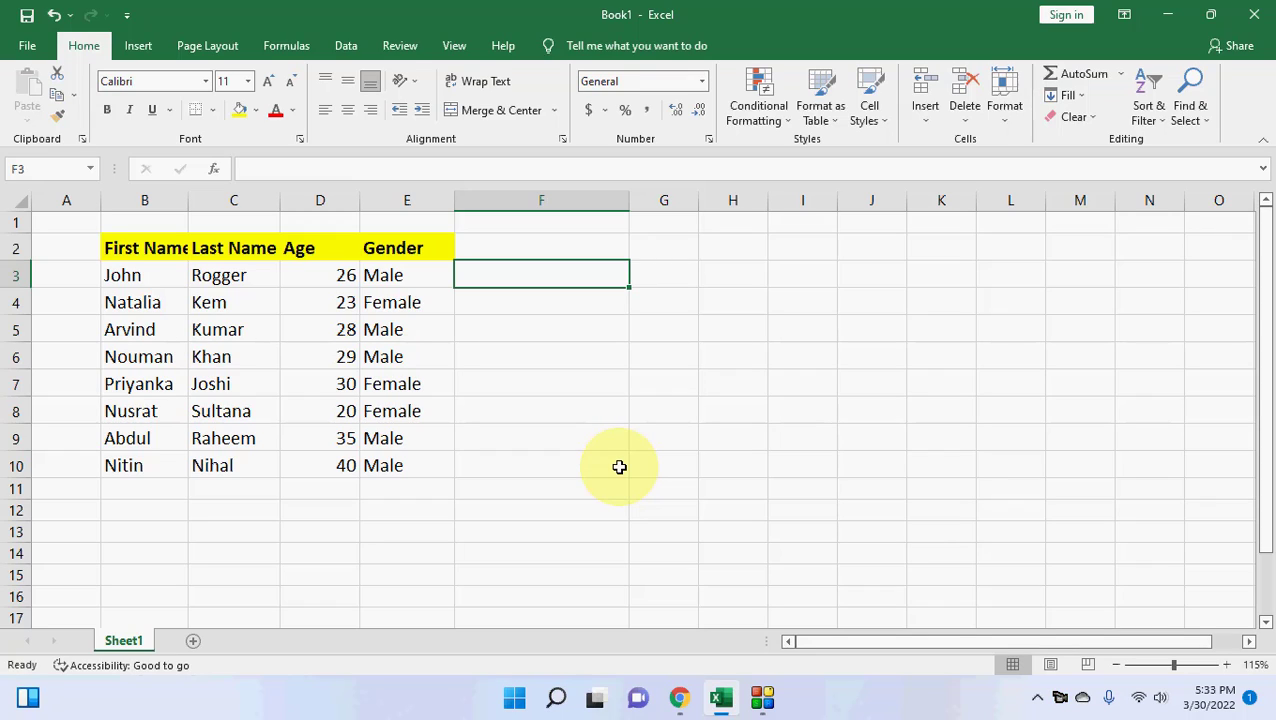
pyautogui.moveTo(160, 338)
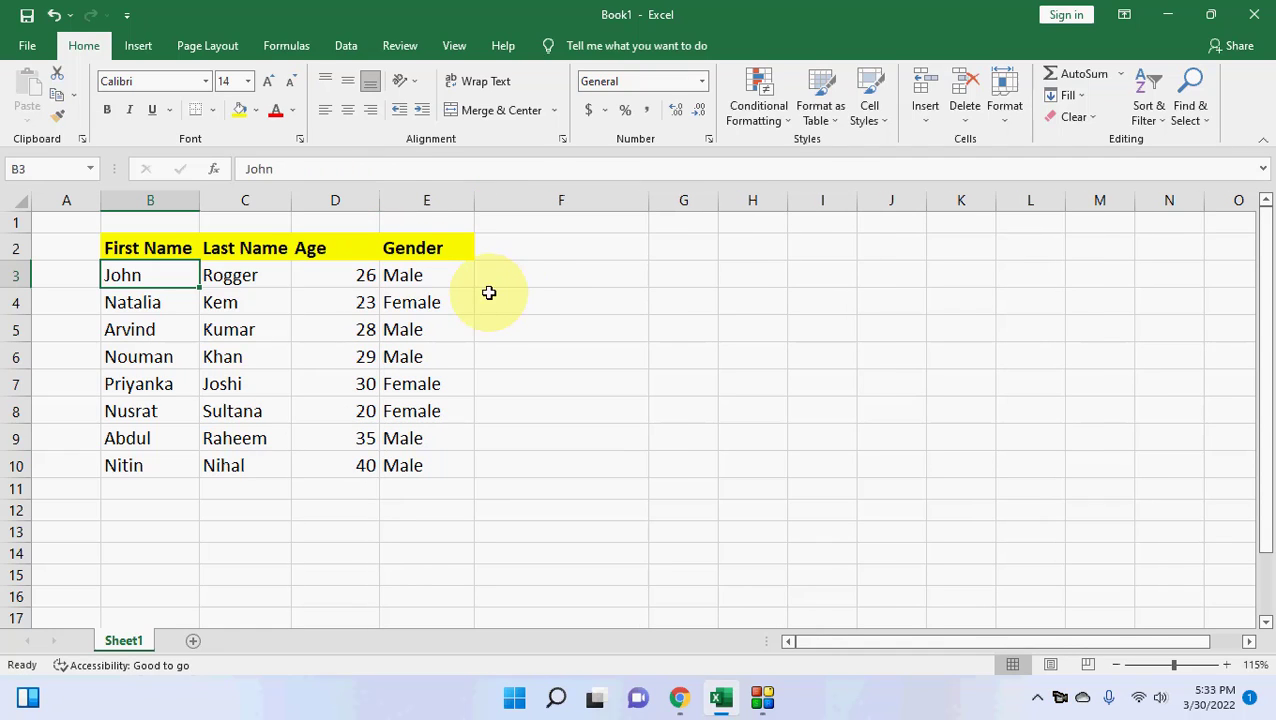
# - Select the empty cell F3 beside John's row
pyautogui.click(560, 274)
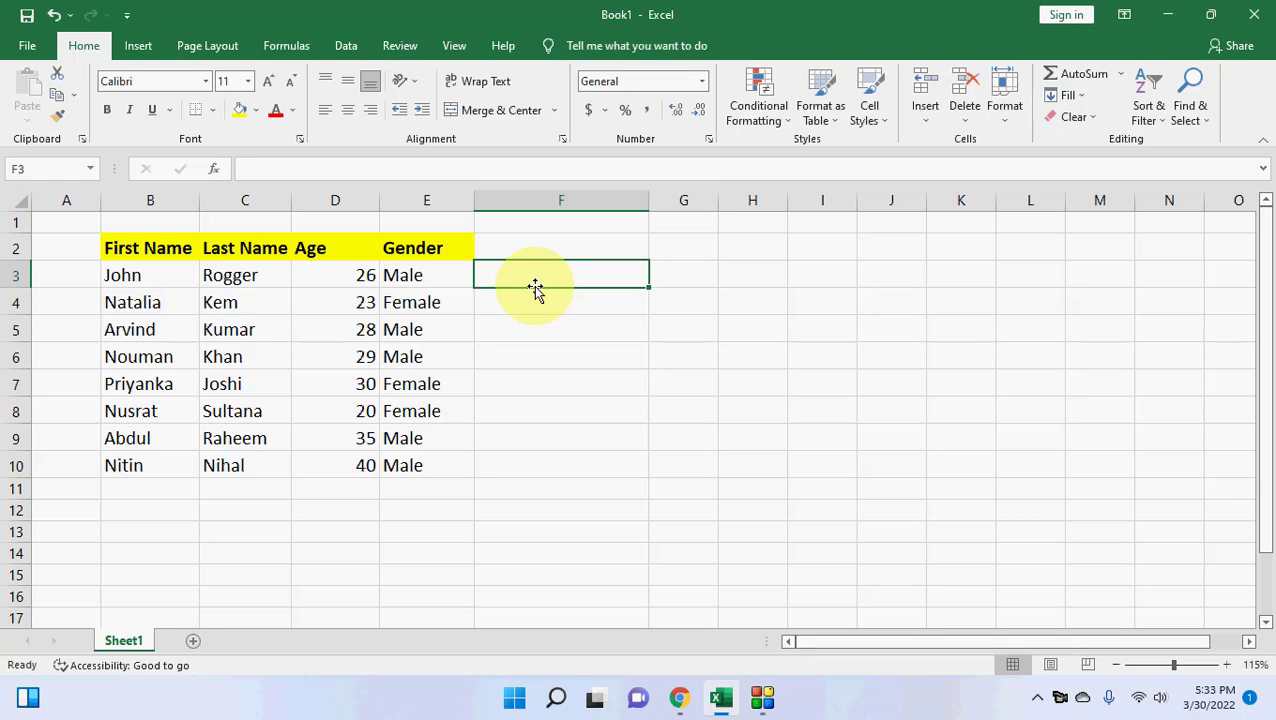
pyautogui.write('=')
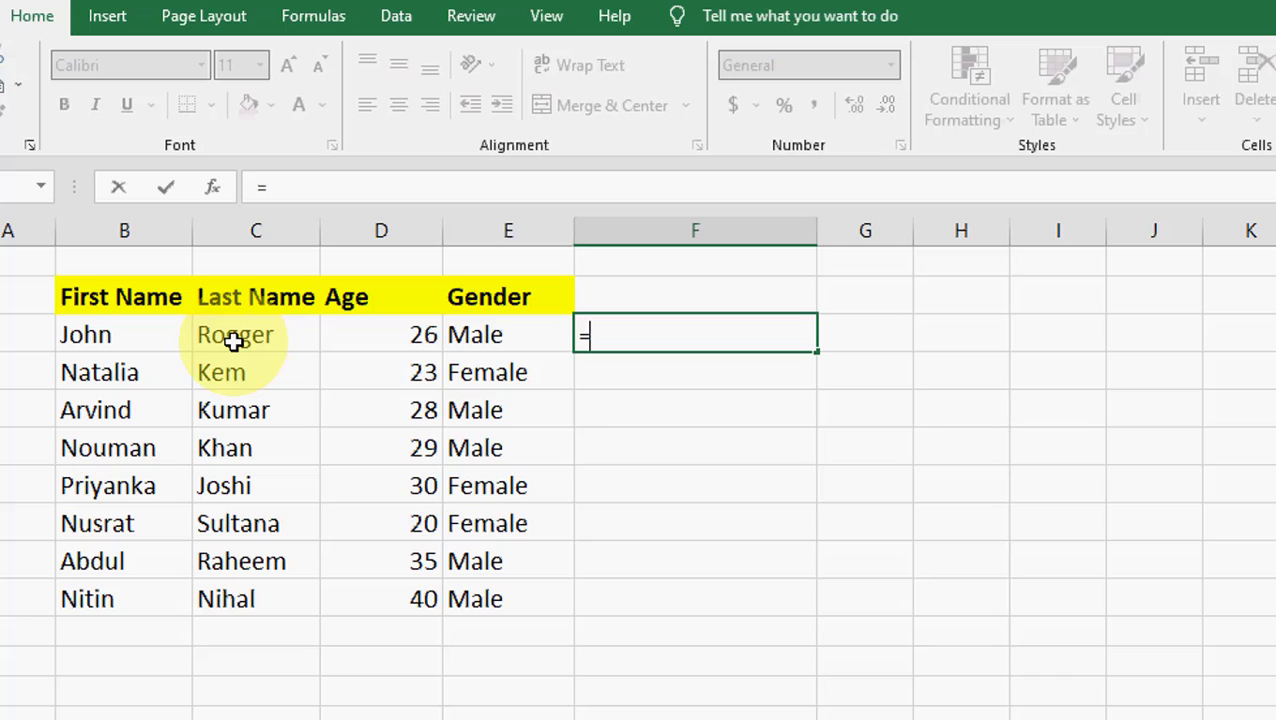
pyautogui.write('concat')
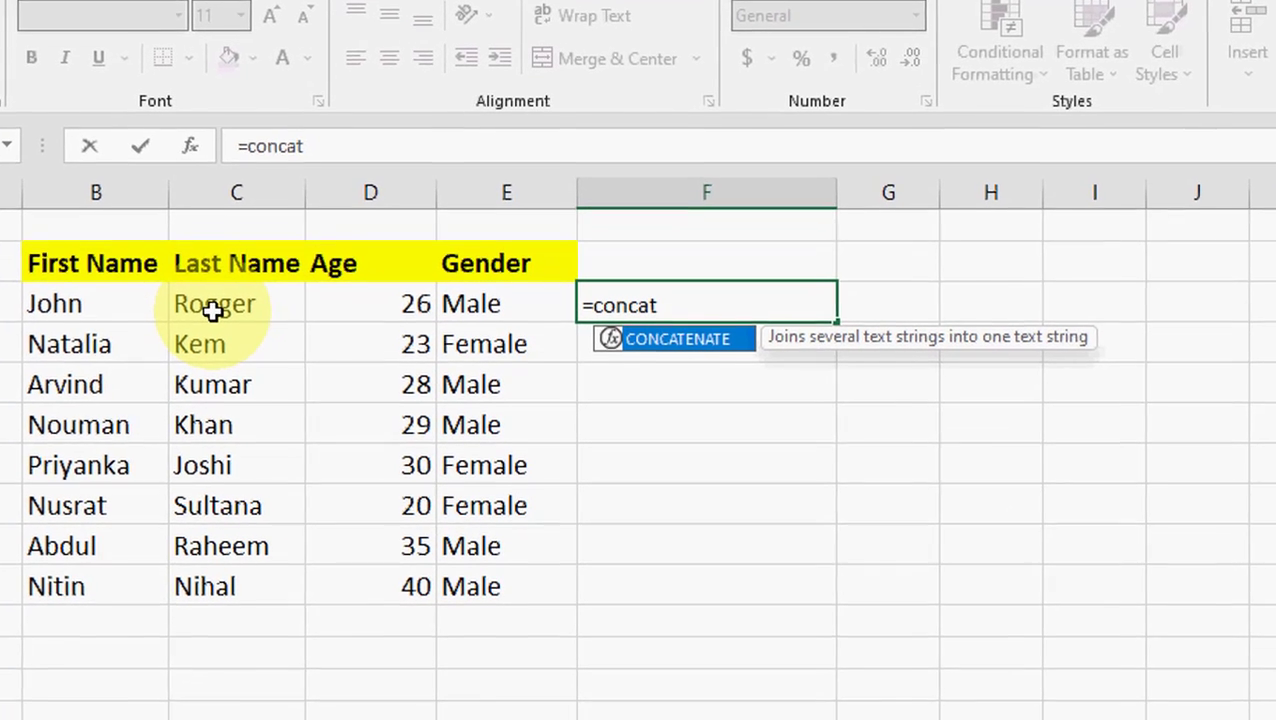
pyautogui.write('enate')
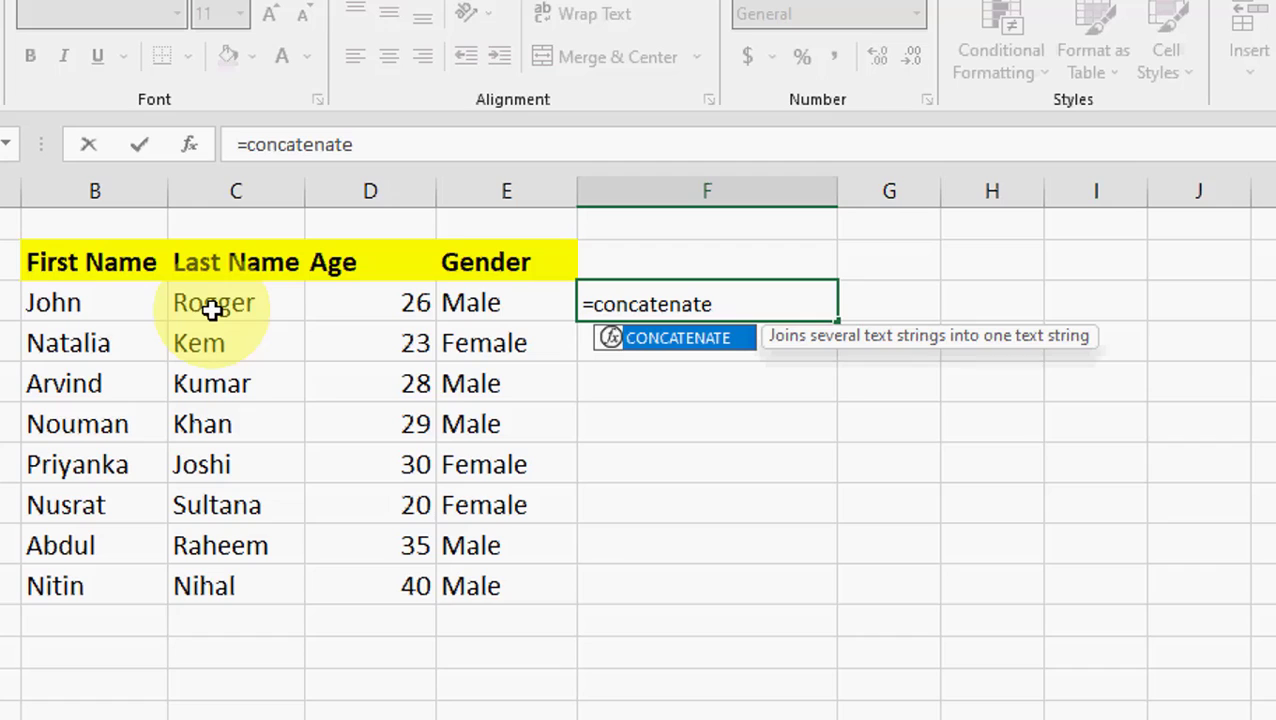
pyautogui.write('(')
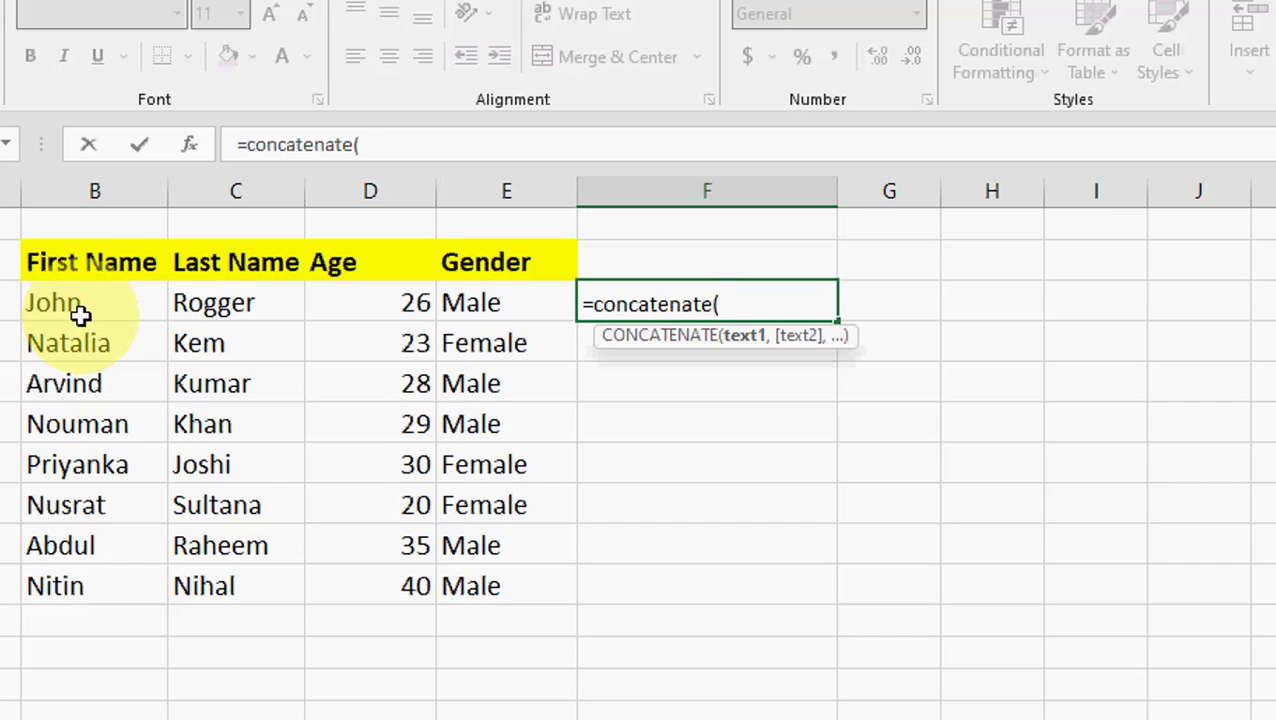
pyautogui.click(54, 302)
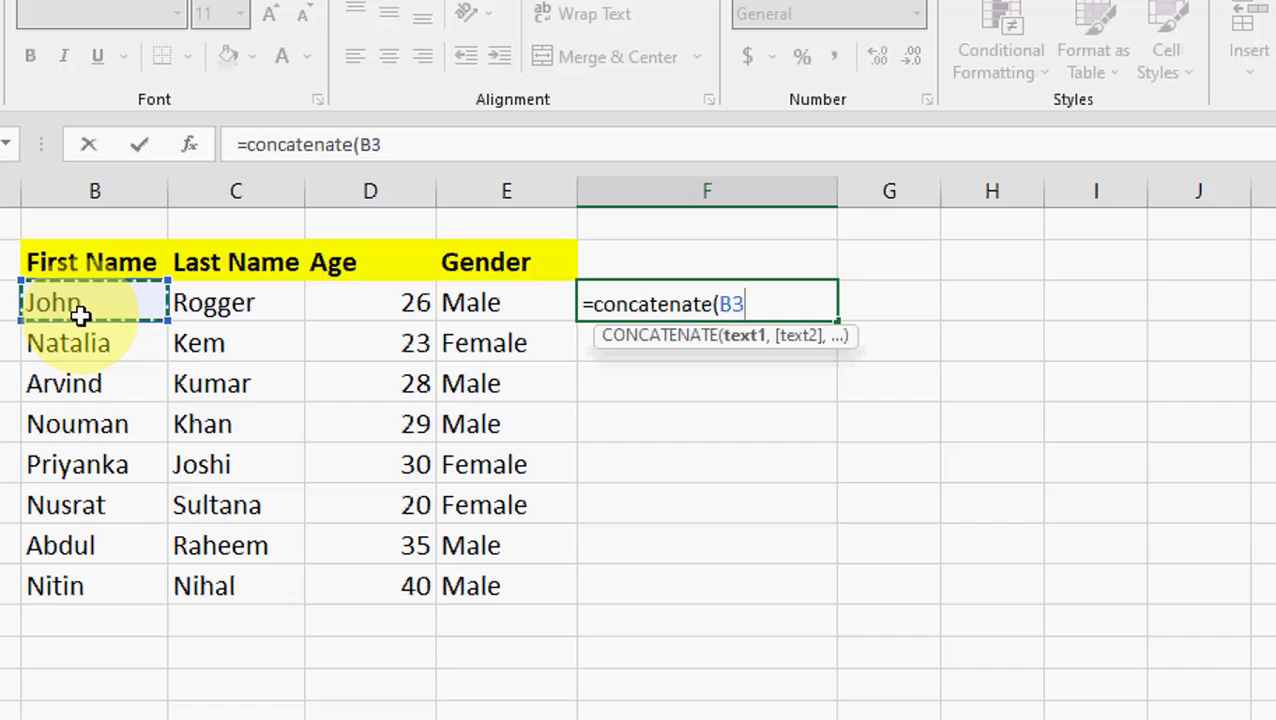
pyautogui.write(',')
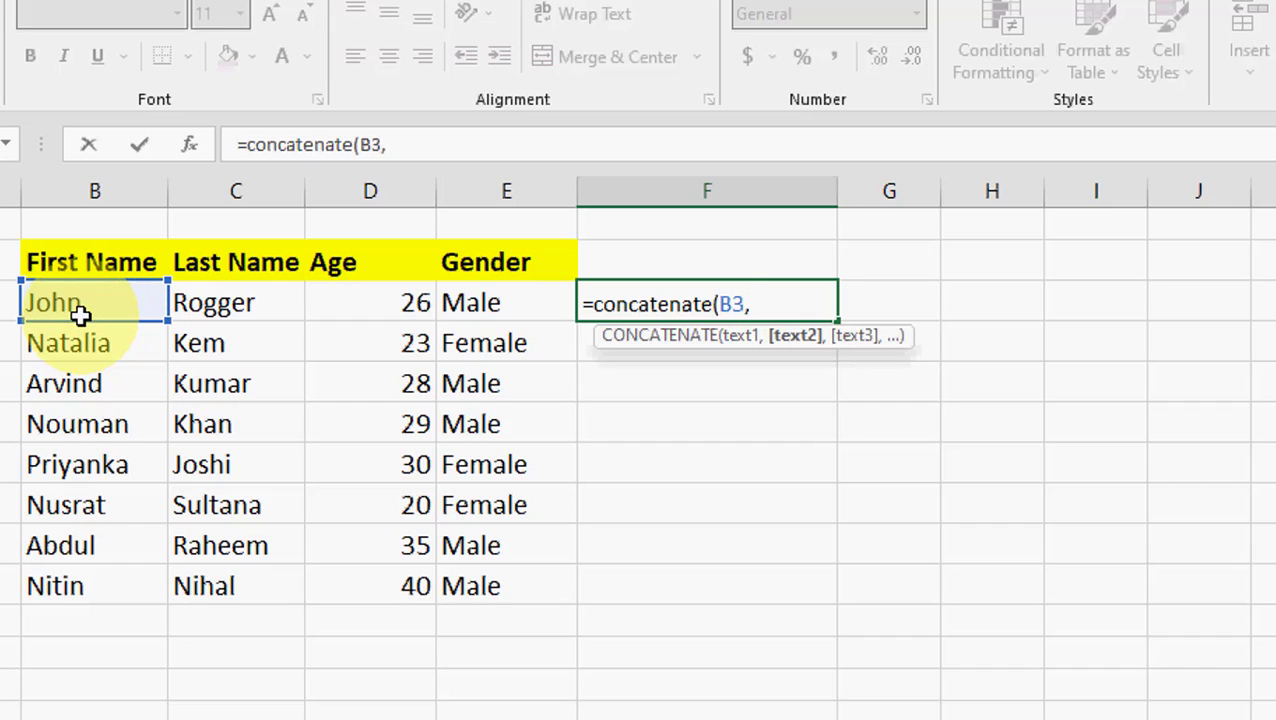
pyautogui.write('"')
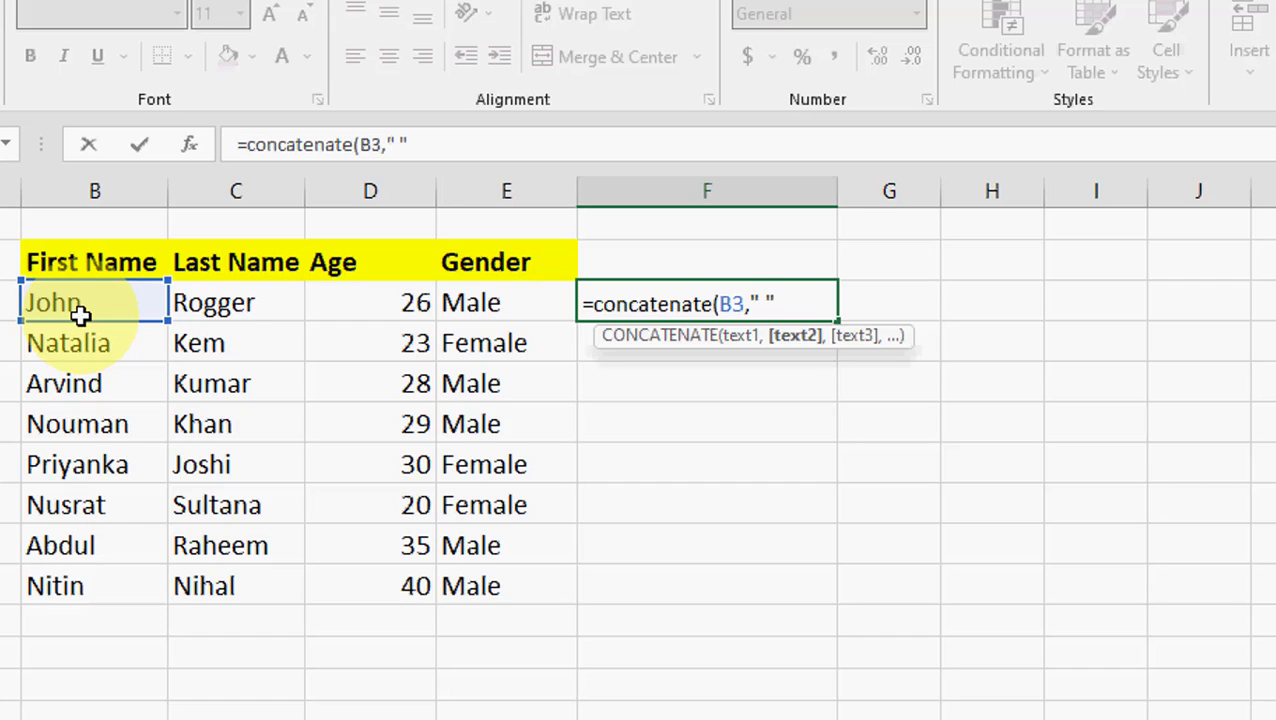
pyautogui.write(',')
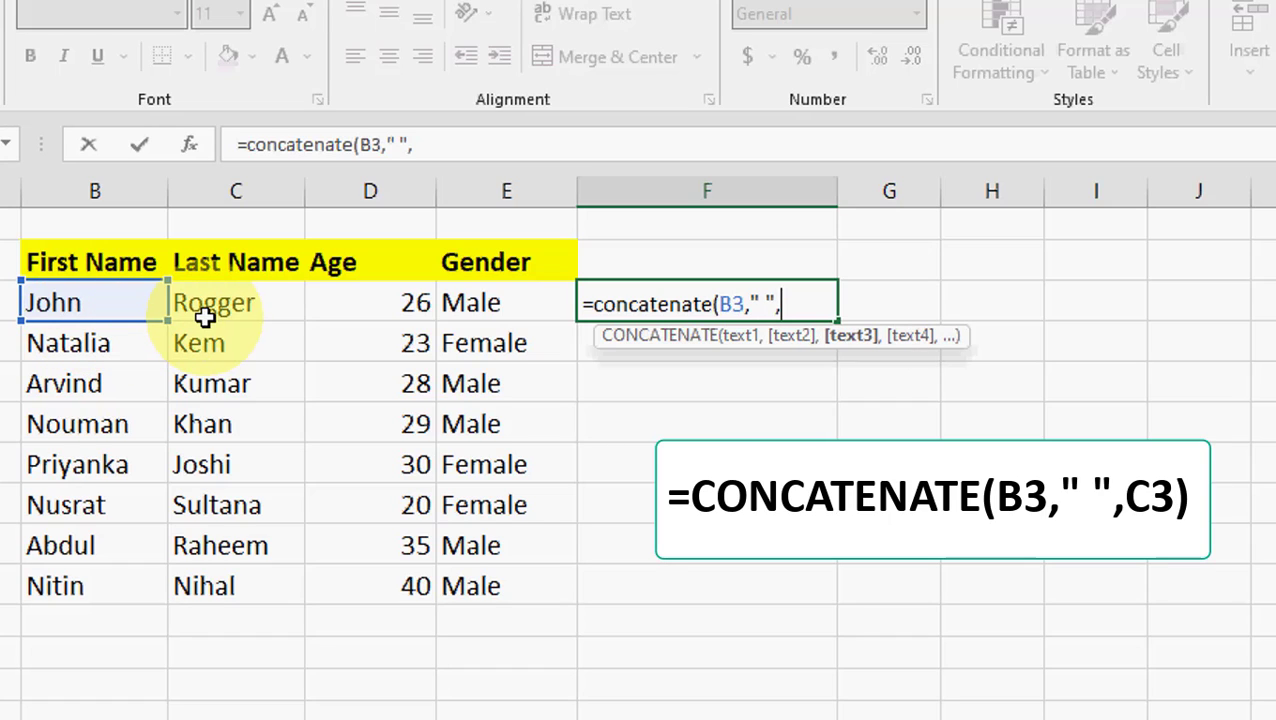
pyautogui.click(213, 302)
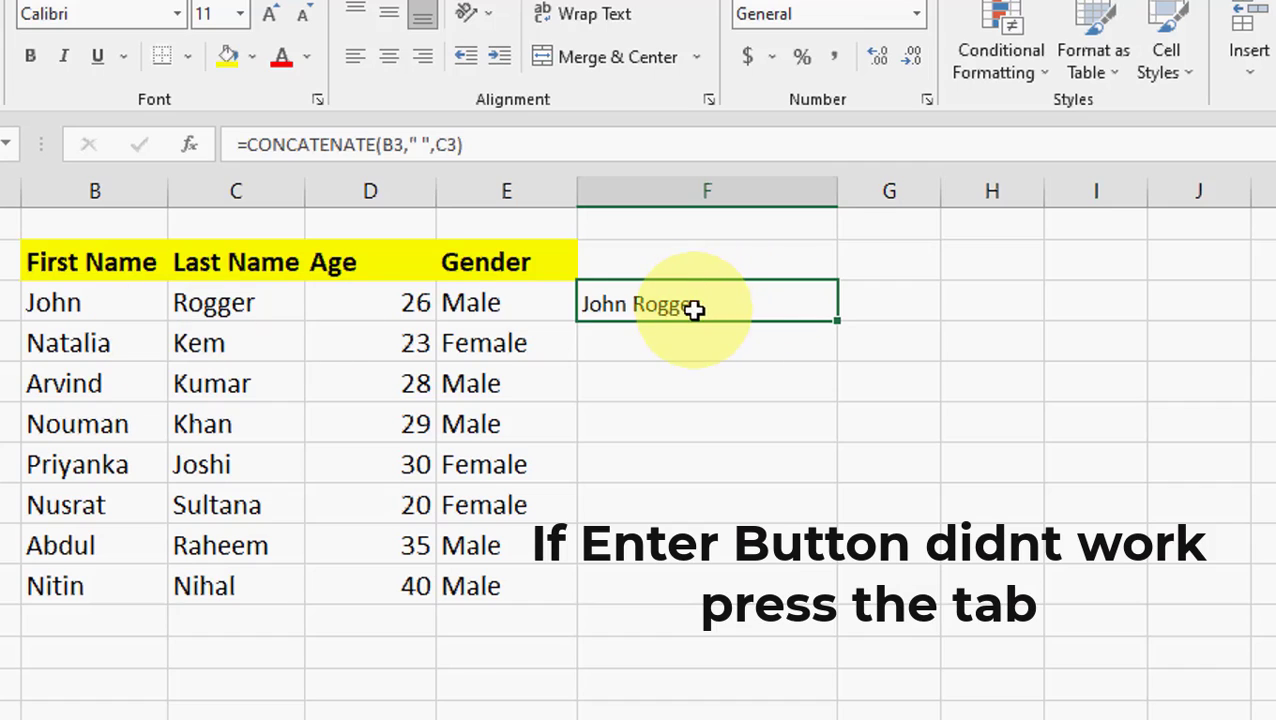
pyautogui.moveTo(650, 307)
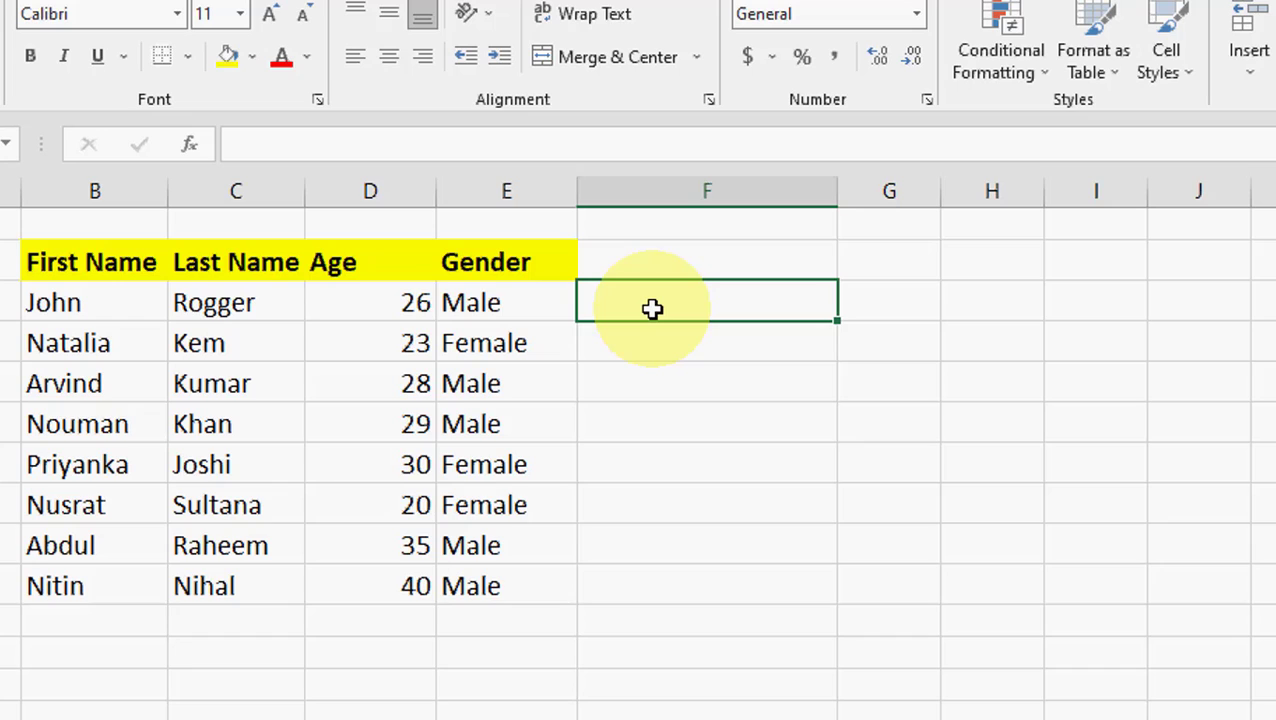
# - Start typing =CONCATENATE in F3 with a space separator
pyautogui.write('=')
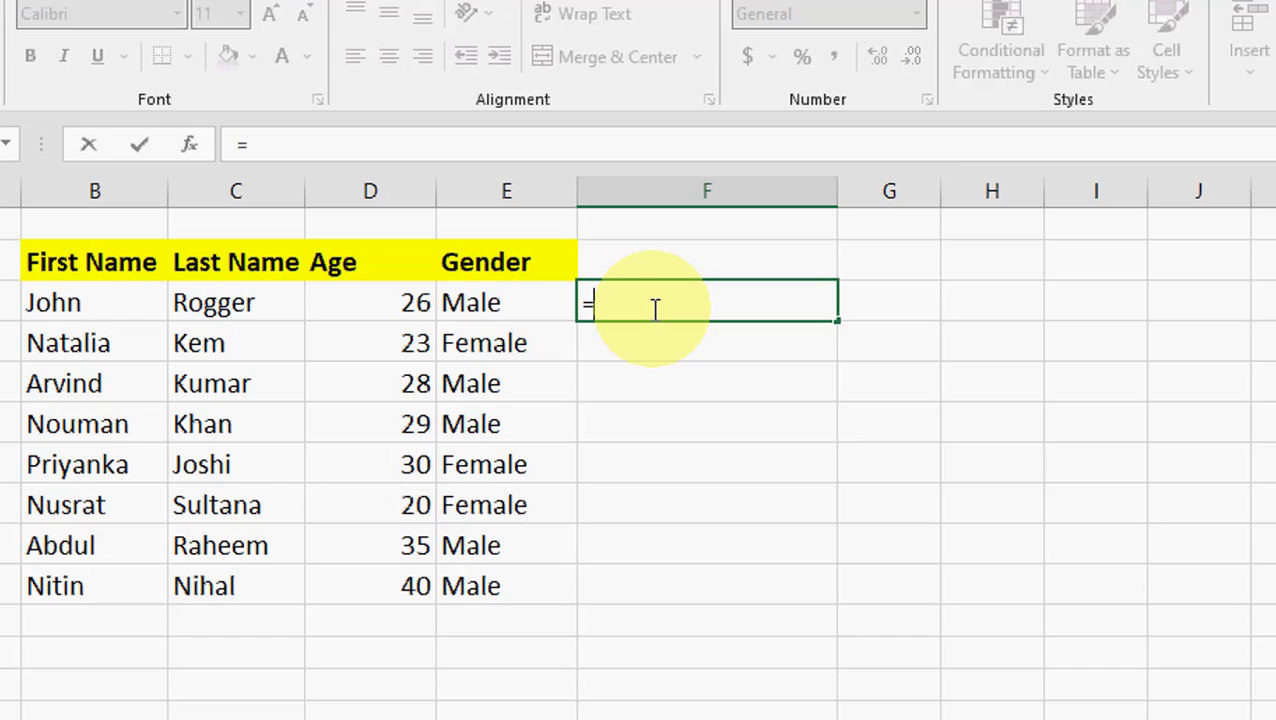
pyautogui.write('conc')
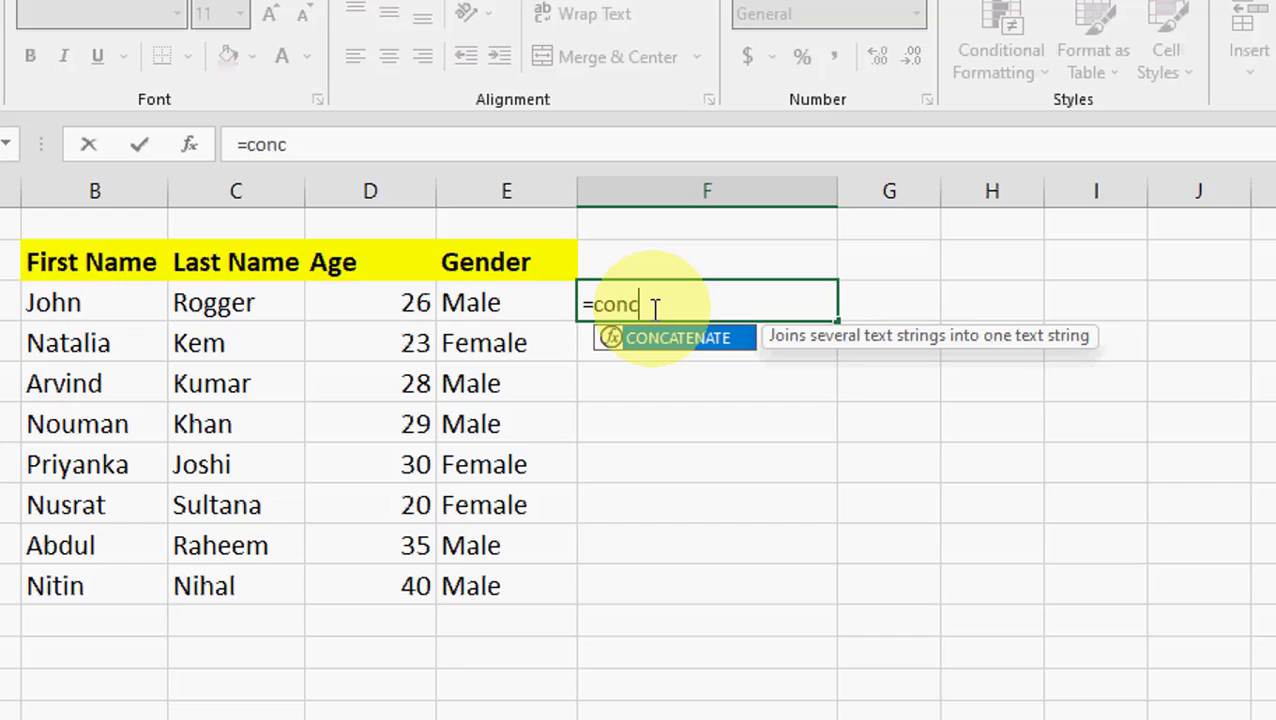
pyautogui.write('at')
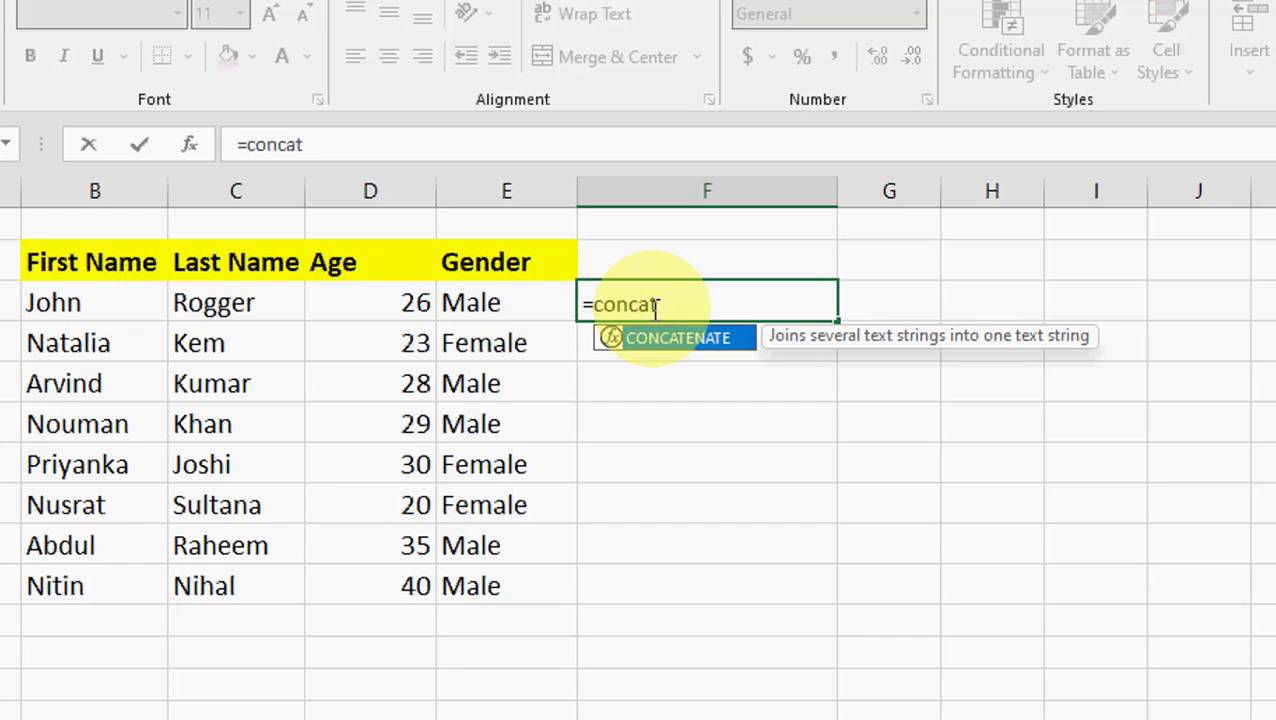
pyautogui.write('enate(B3')
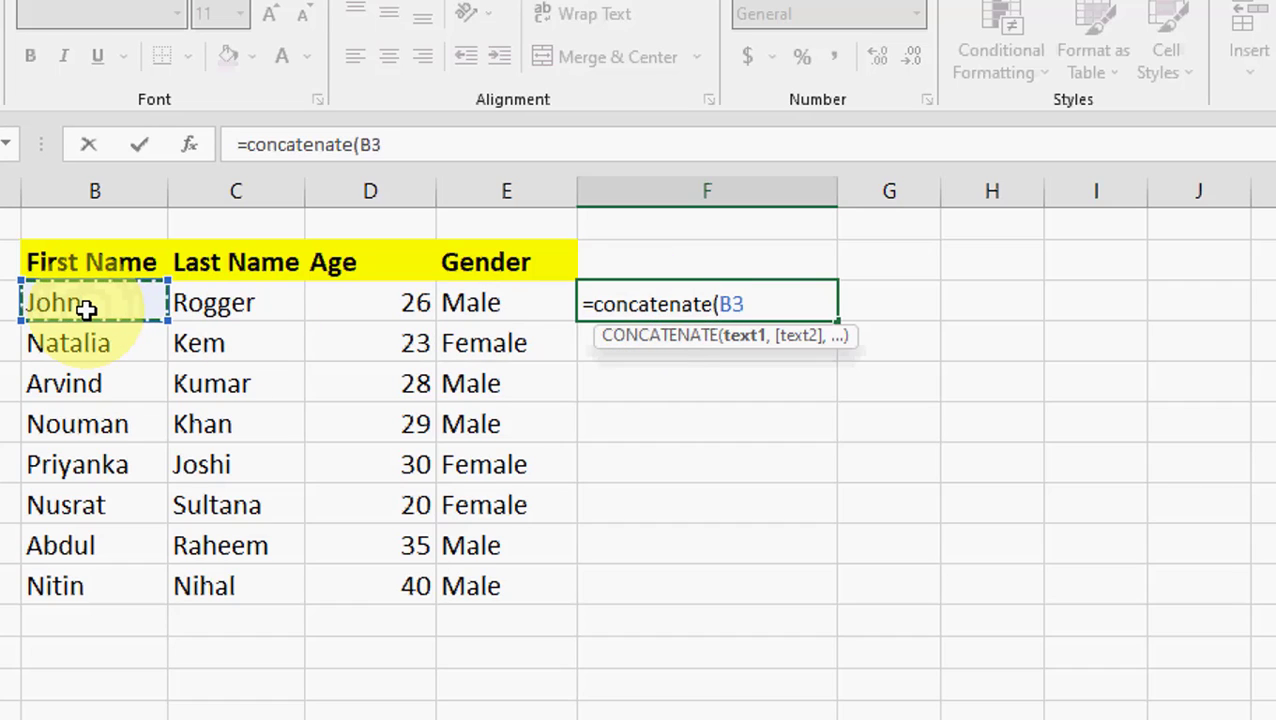
pyautogui.write(',')
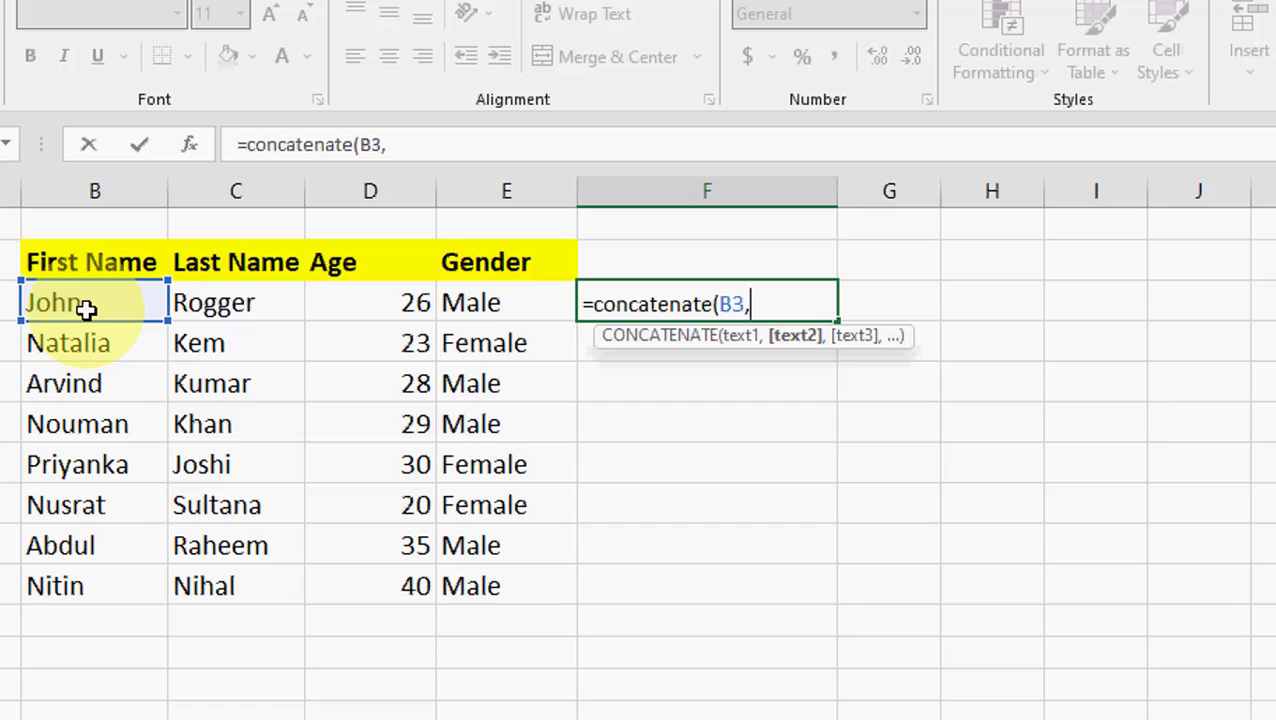
pyautogui.write('" ",')
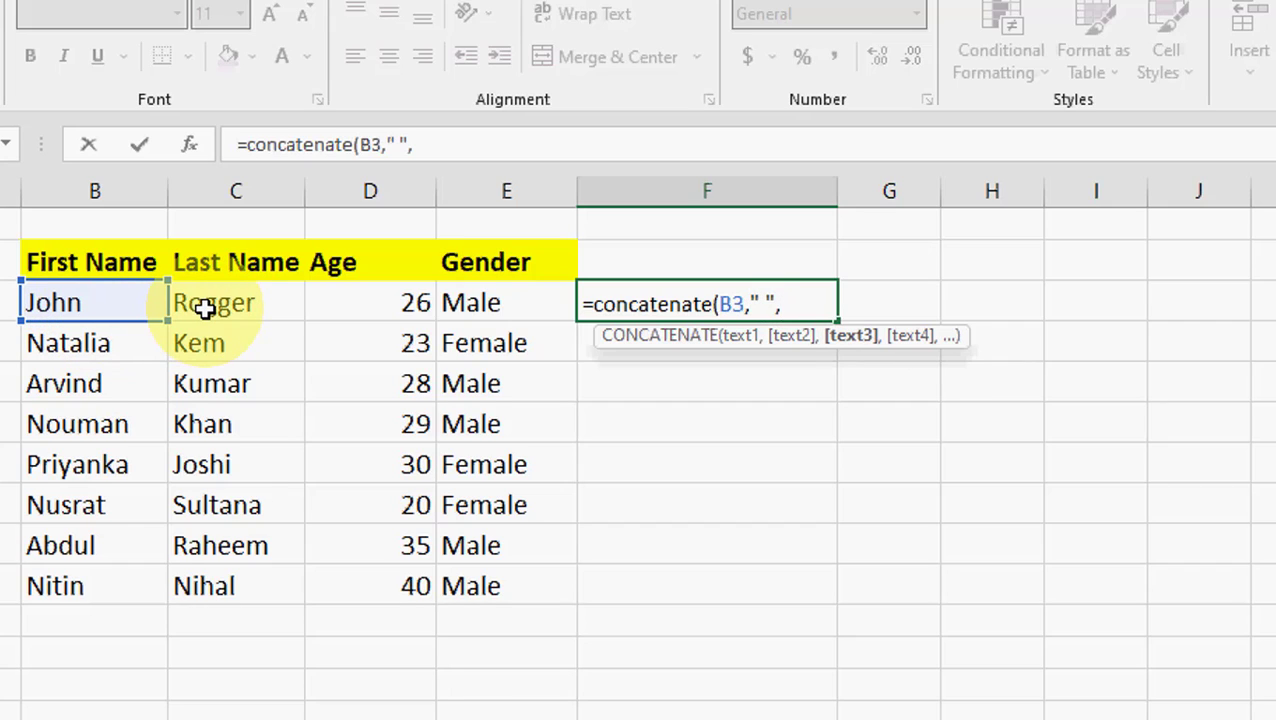
# - Add last name Rogger, age D3 and gender E3 to the formula and confirm
pyautogui.click(235, 302)
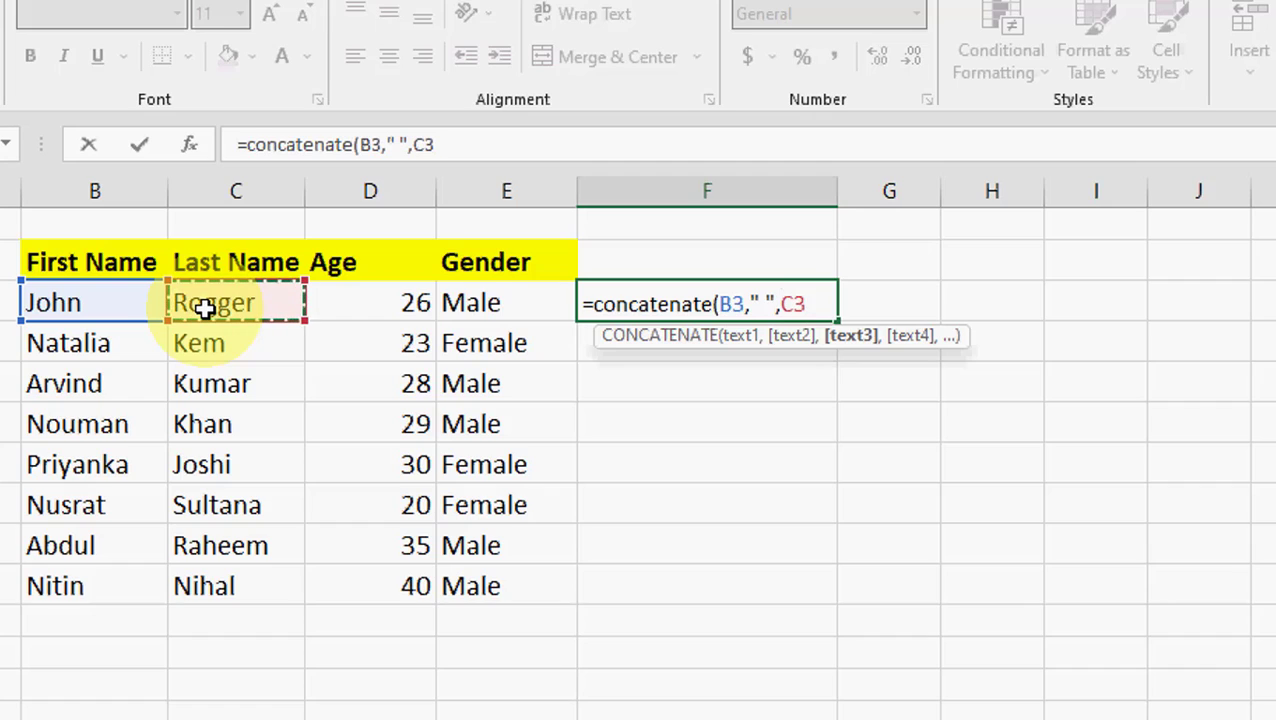
pyautogui.write(',')
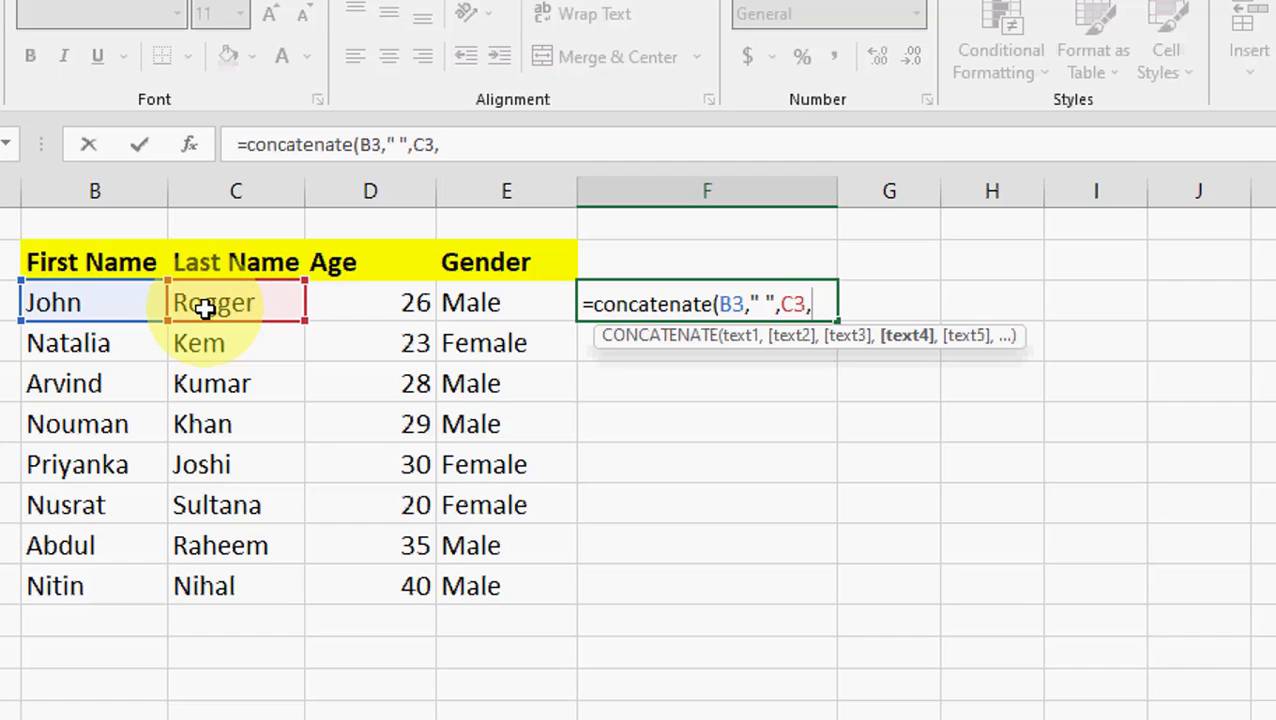
pyautogui.write('" ",')
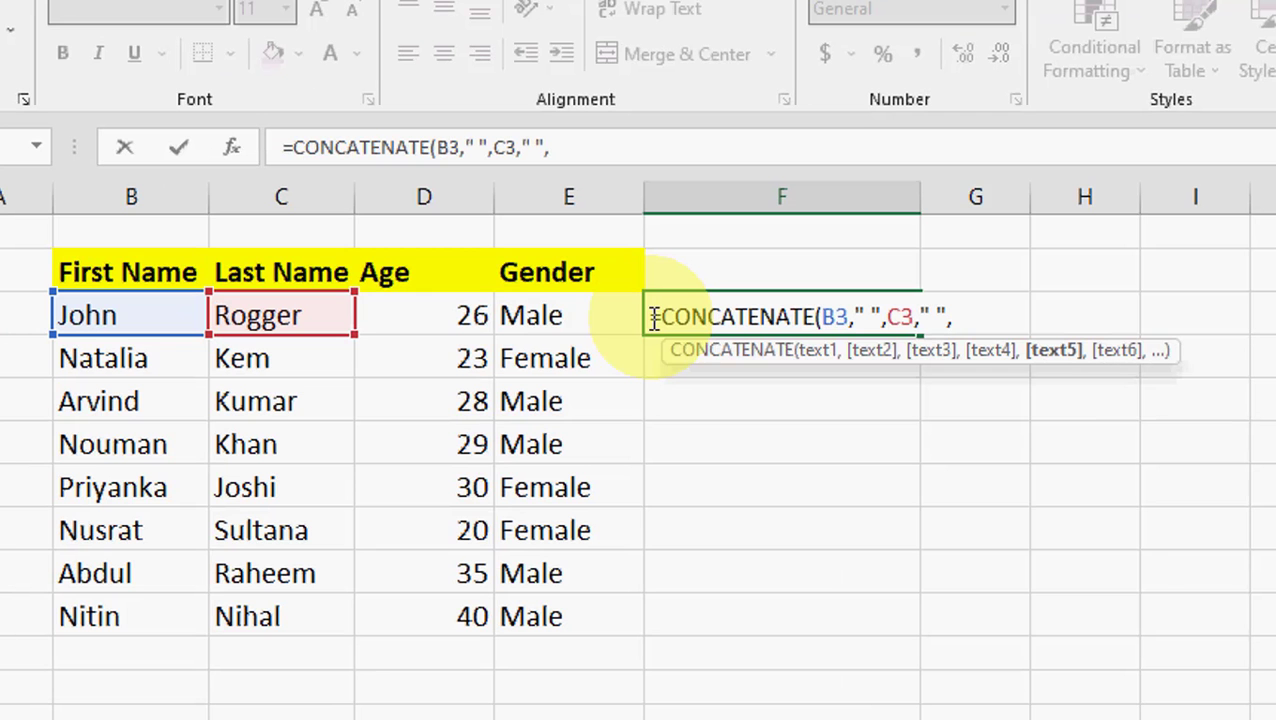
pyautogui.click(424, 315)
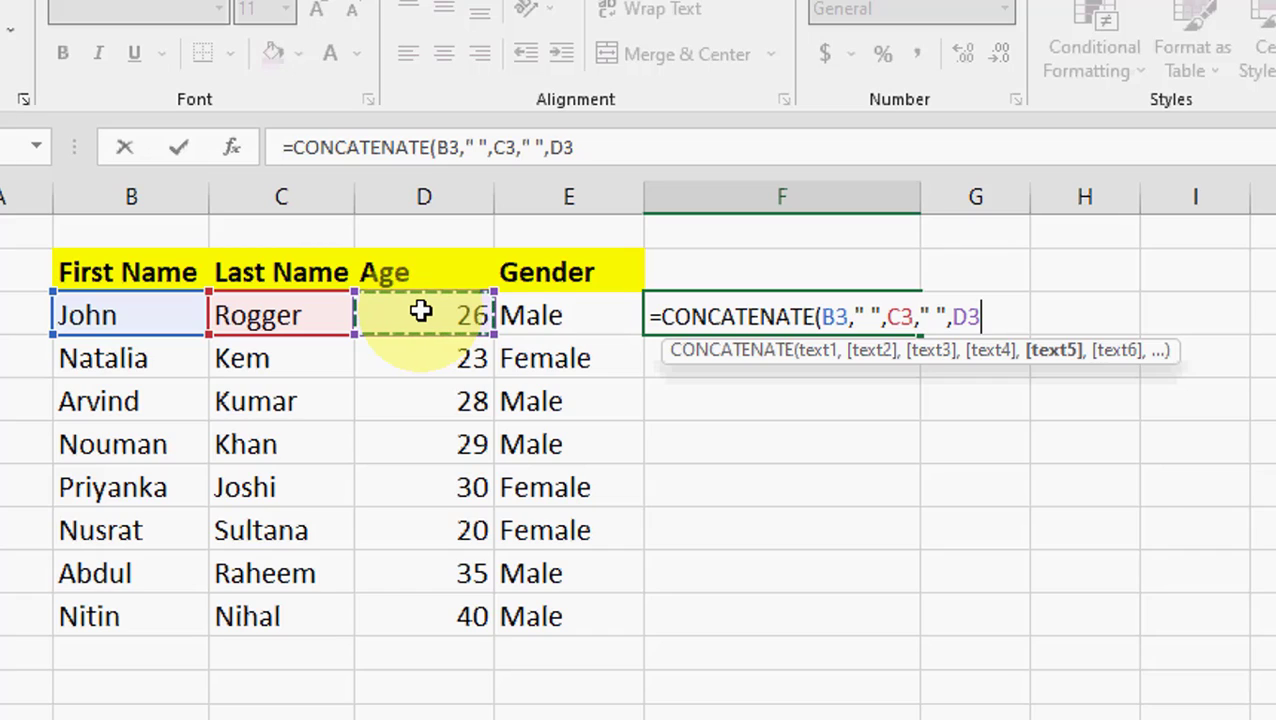
pyautogui.write(',"')
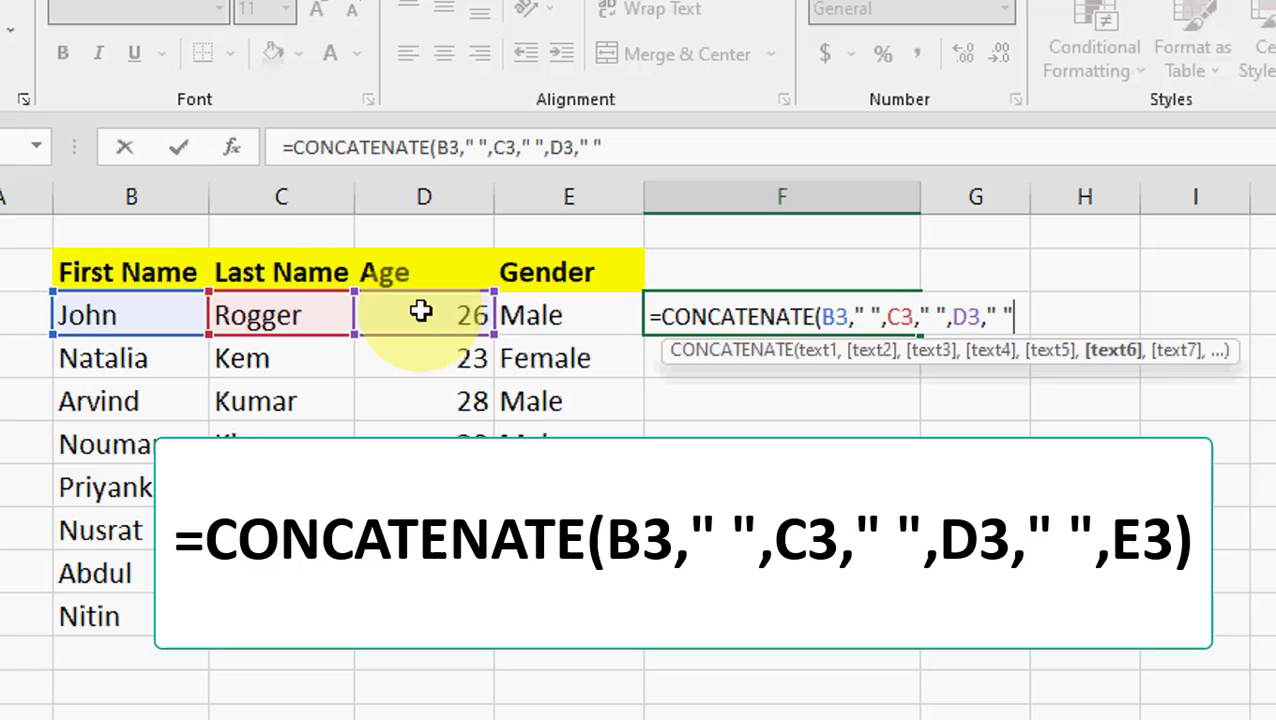
pyautogui.click(530, 315)
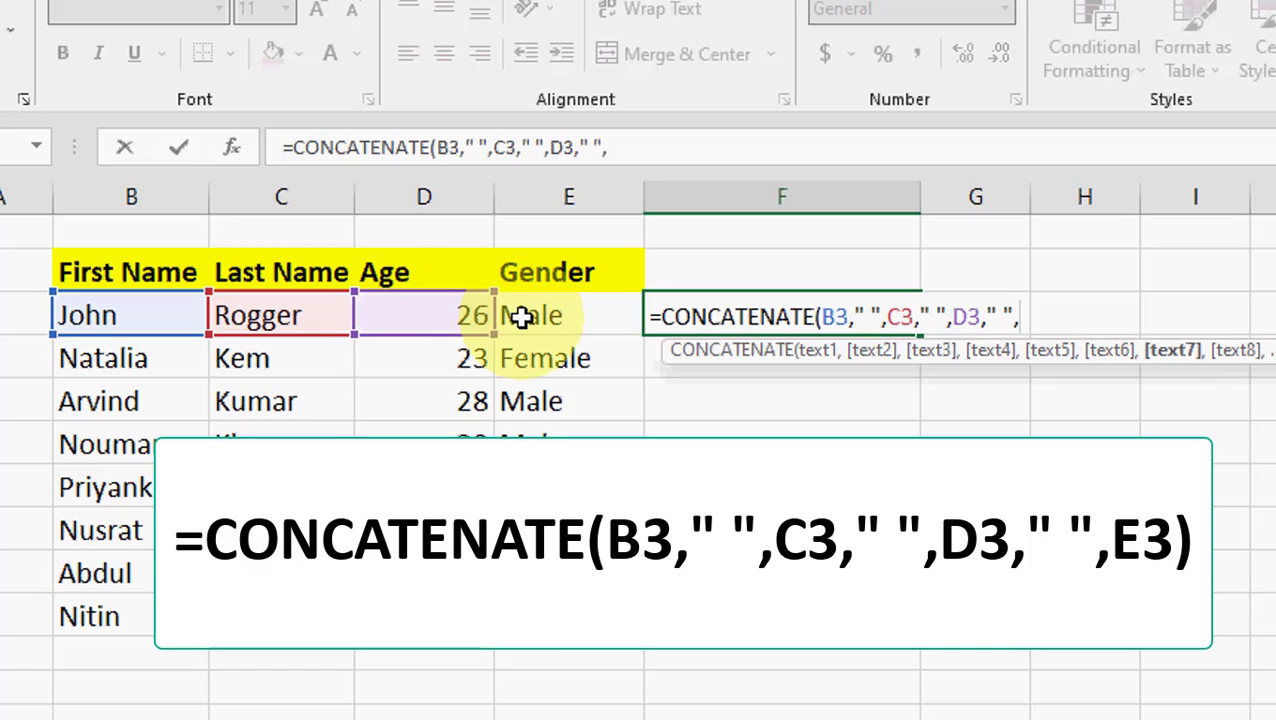
pyautogui.click(568, 315)
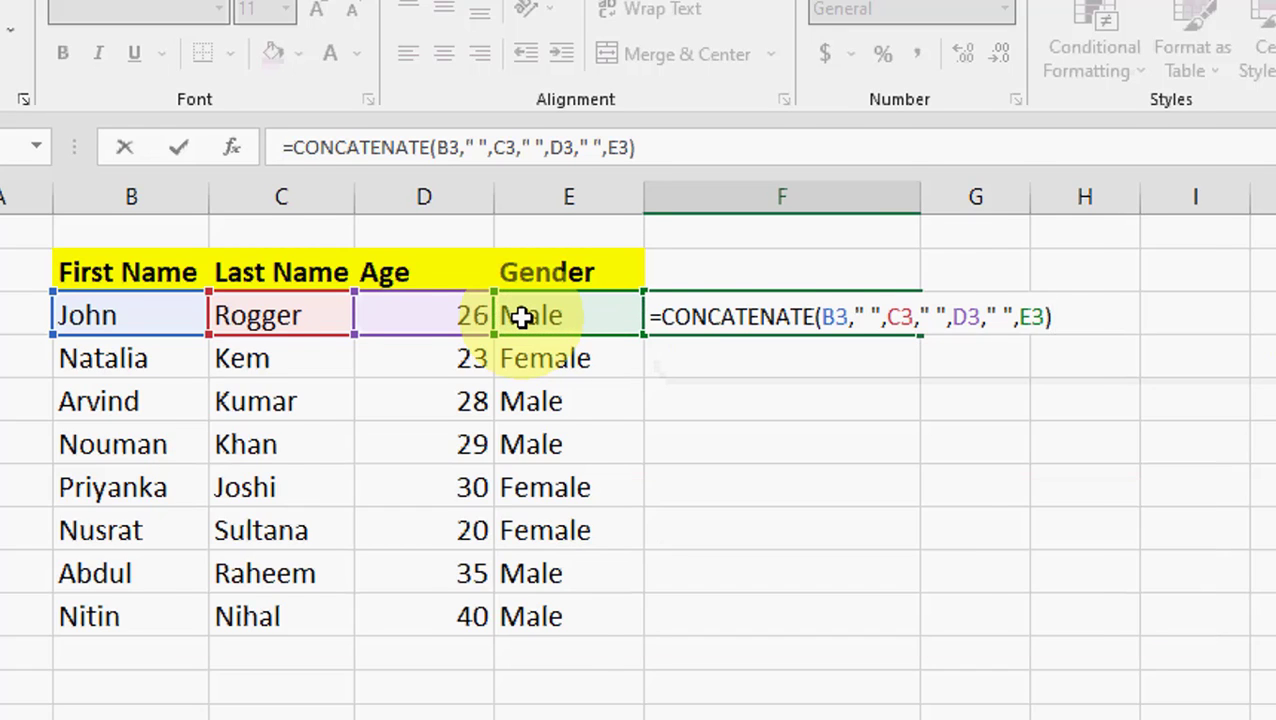
pyautogui.press('enter')
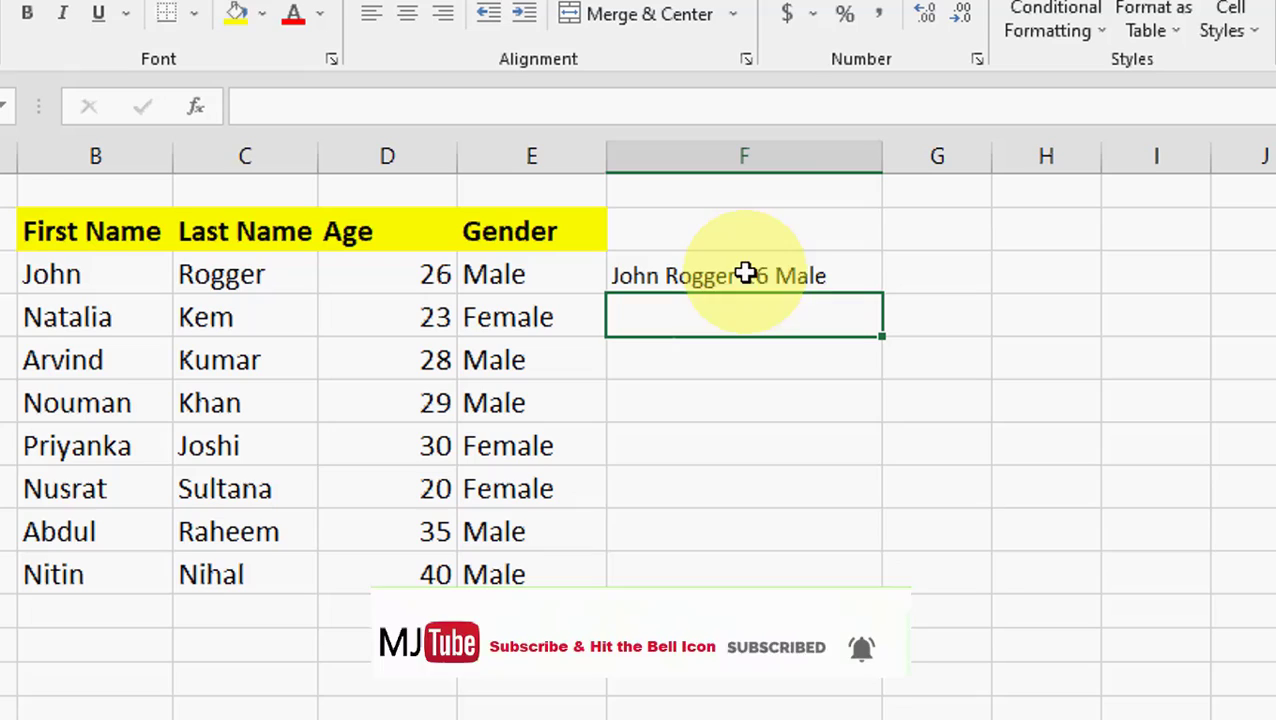
# - Fill the F3 CONCATENATE formula down to F10 with Ctrl+D
pyautogui.click(744, 275)
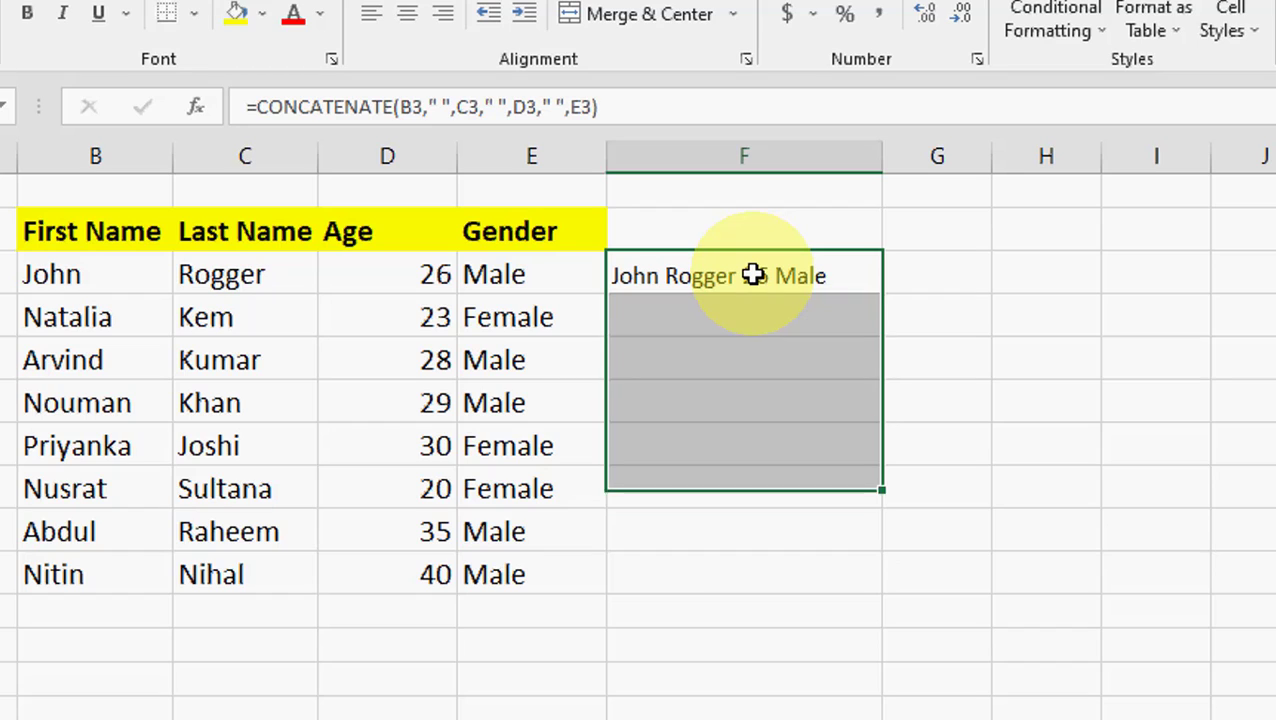
pyautogui.press('Ctrl+d')
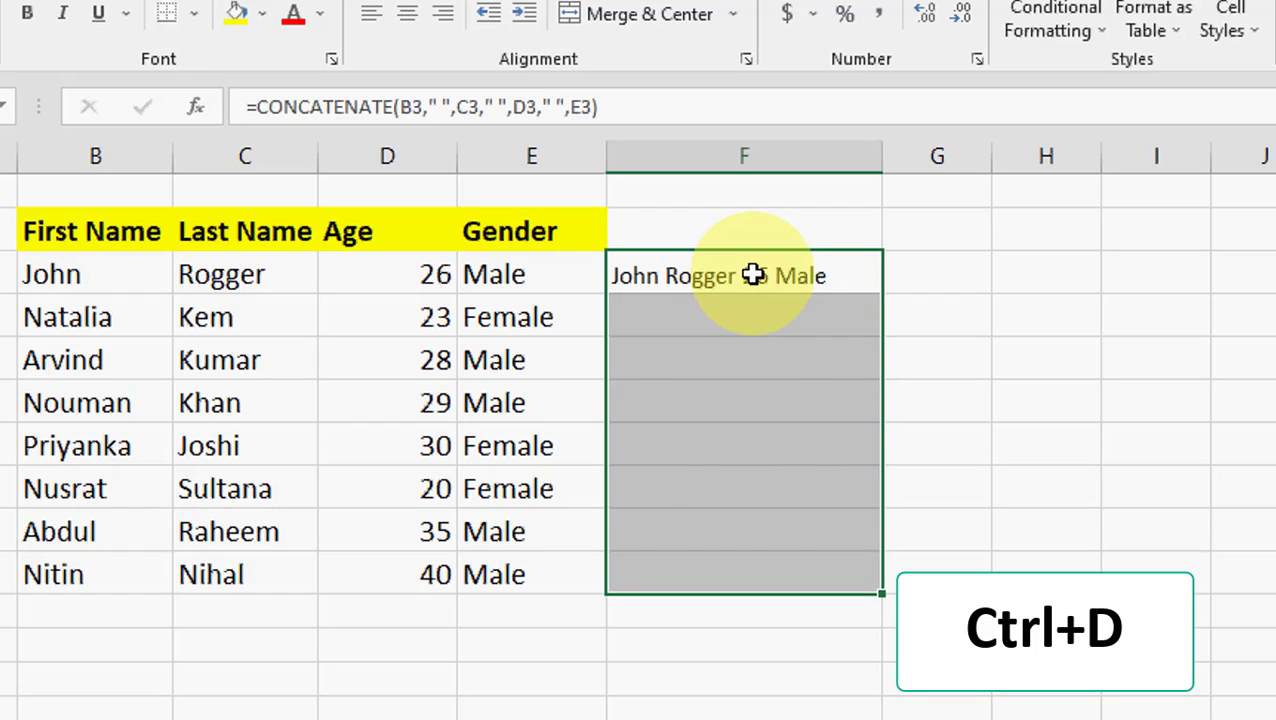
pyautogui.press('ctrl+d')
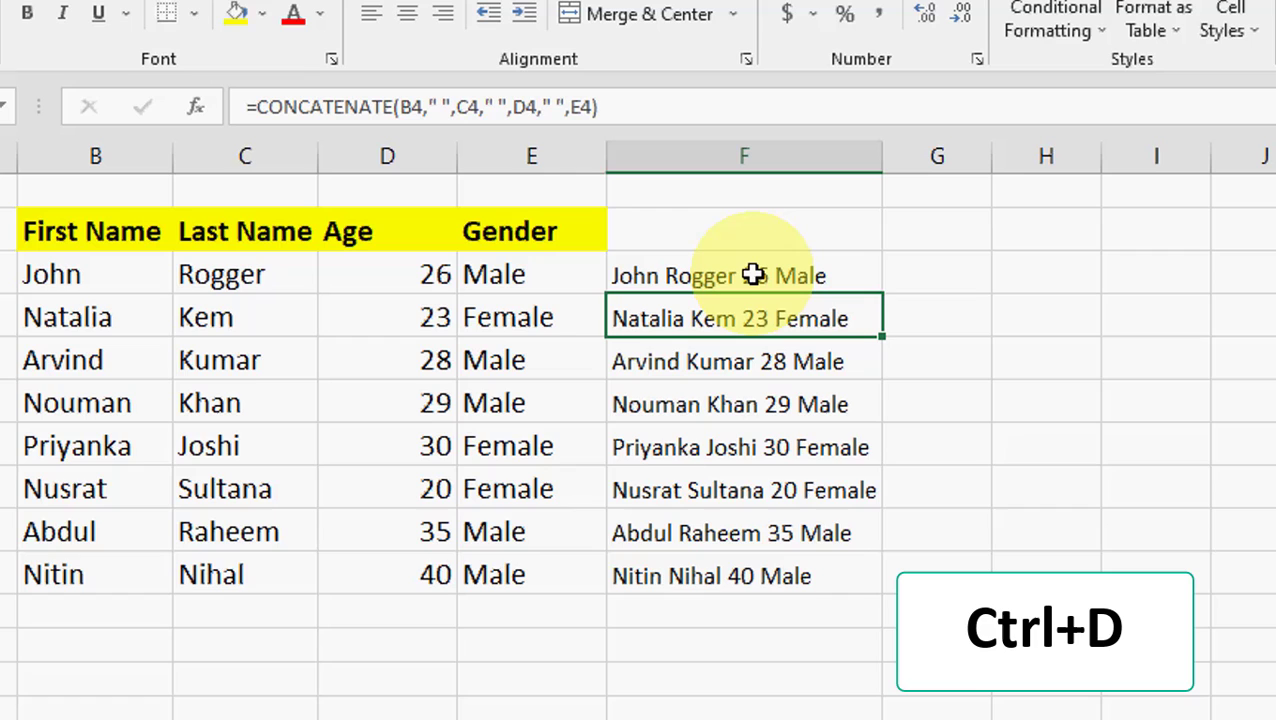
pyautogui.press('ctrl+d')
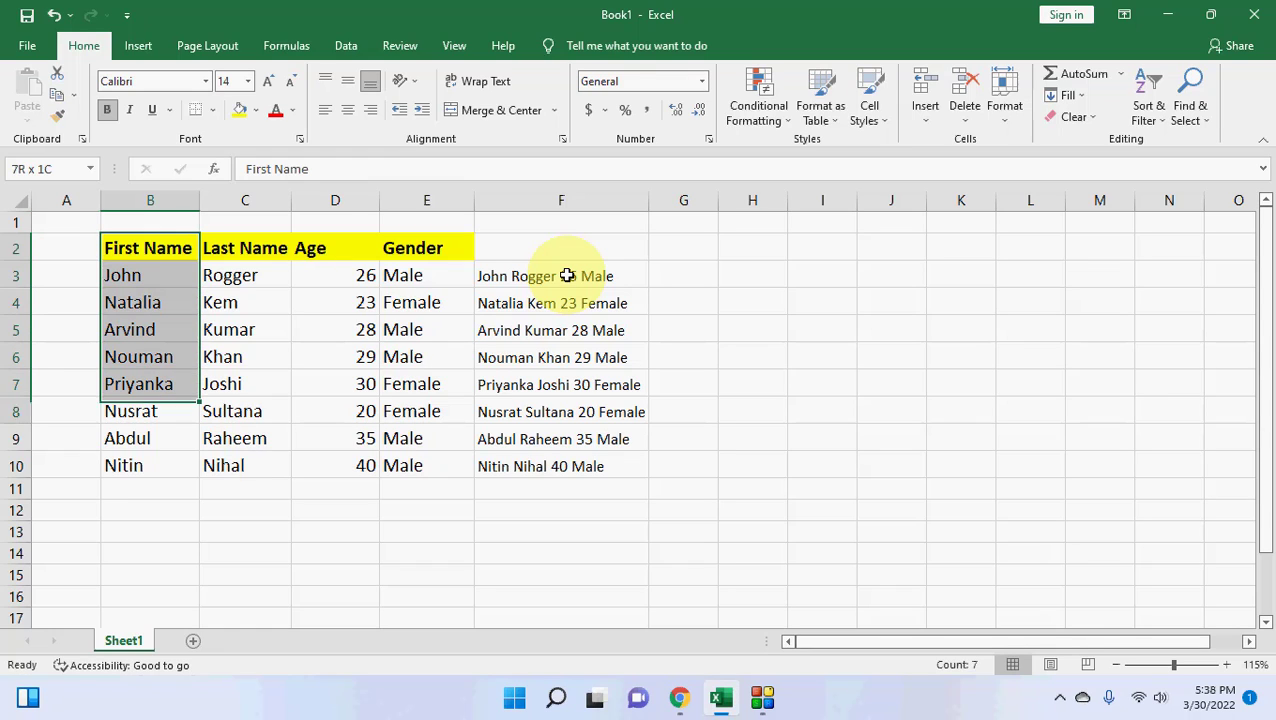
pyautogui.moveTo(150, 248); pyautogui.dragTo(426, 465)
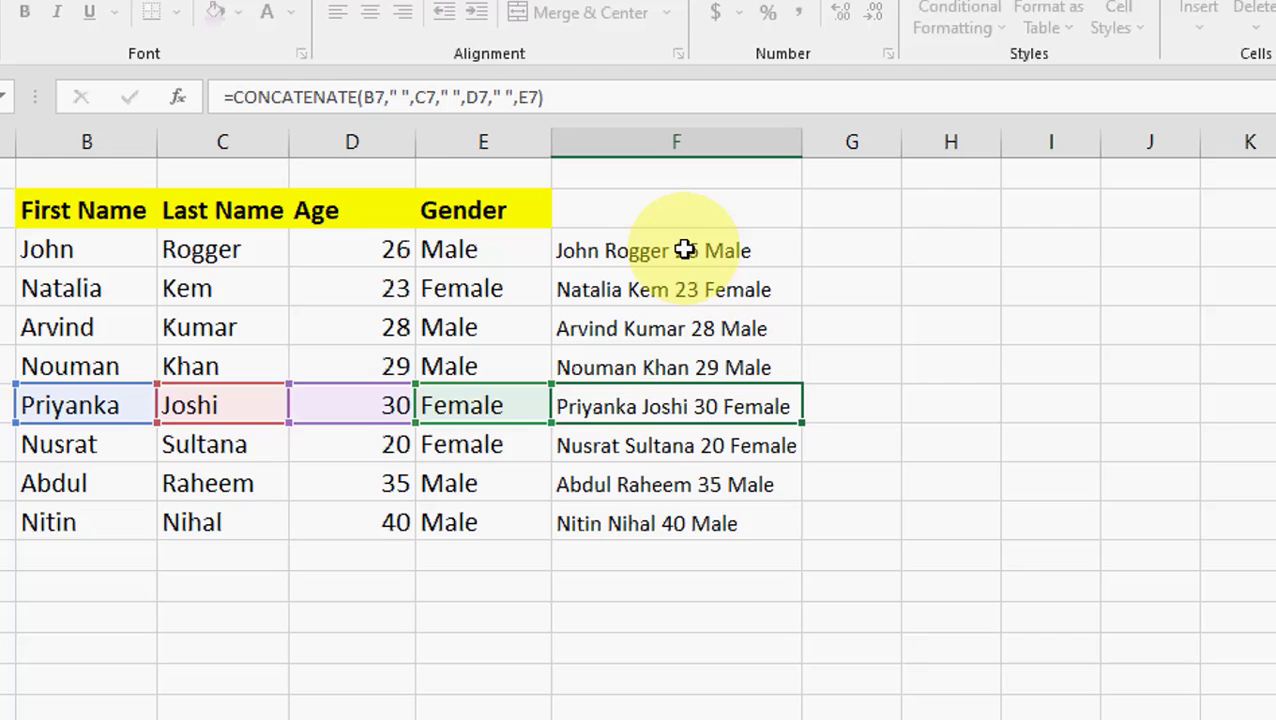
pyautogui.click(676, 249)
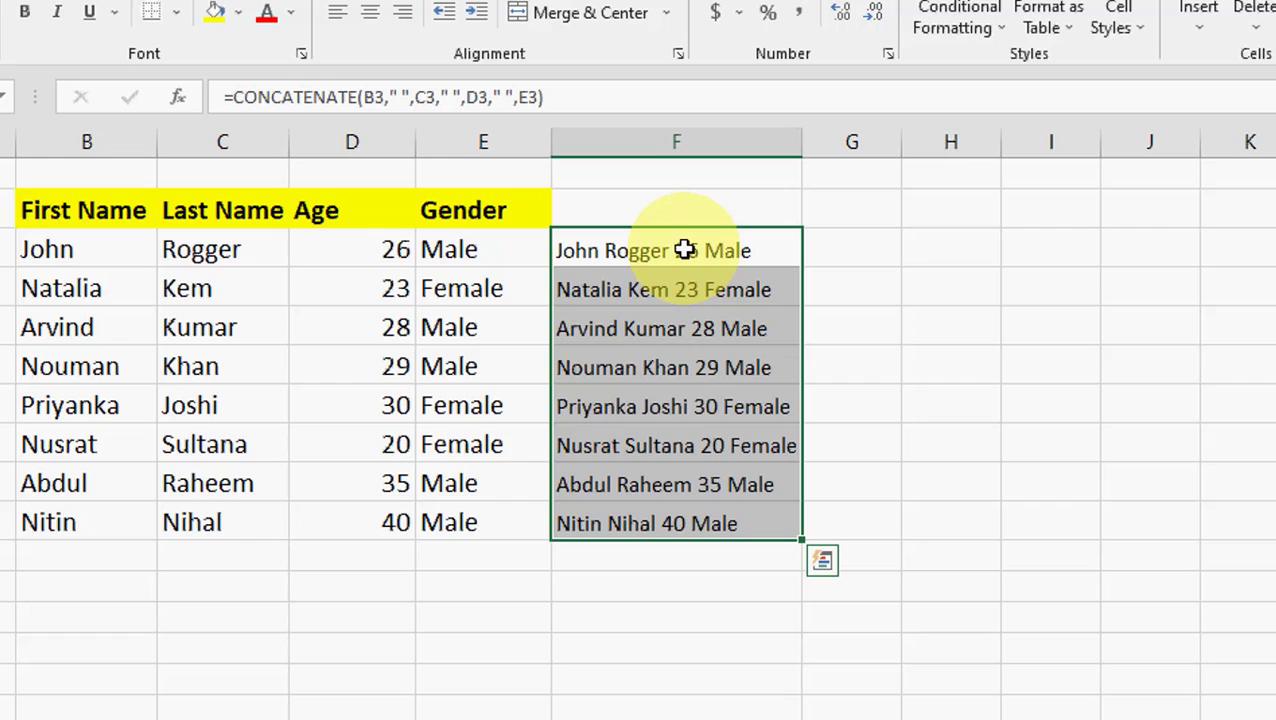
# - Copy F3:F10 and paste them back as values only
pyautogui.rightClick(676, 250)
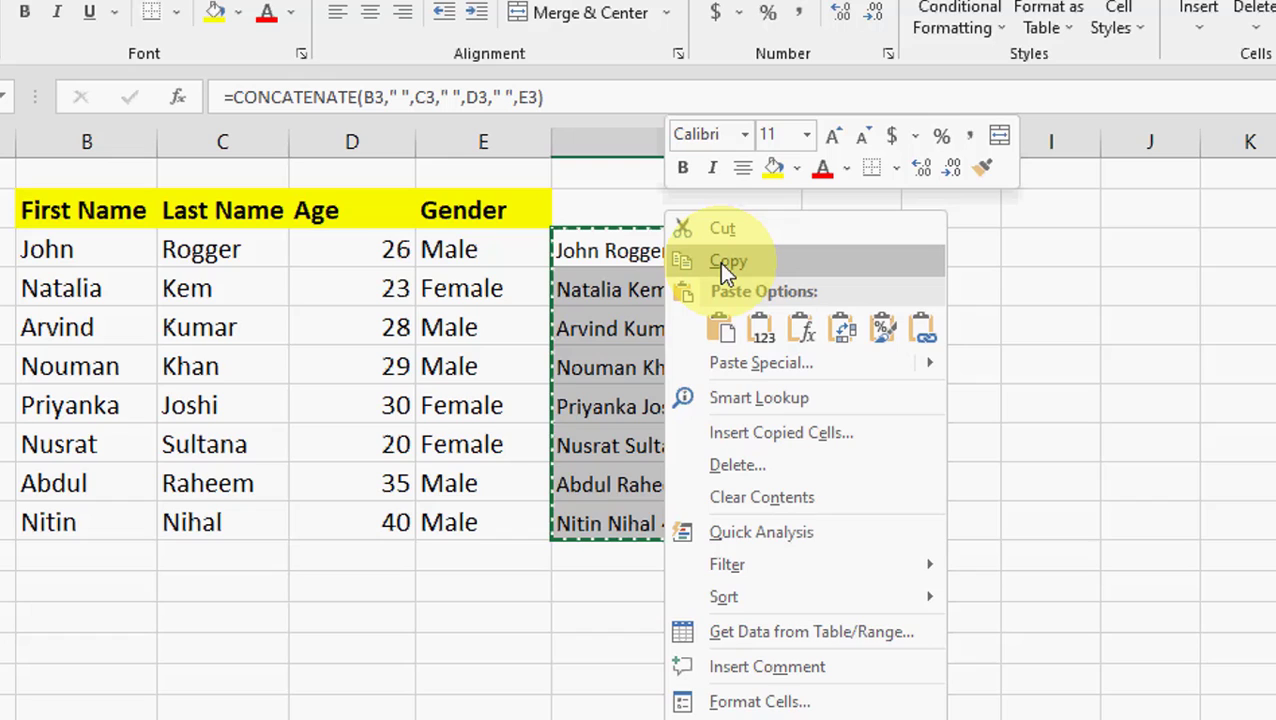
pyautogui.click(728, 261)
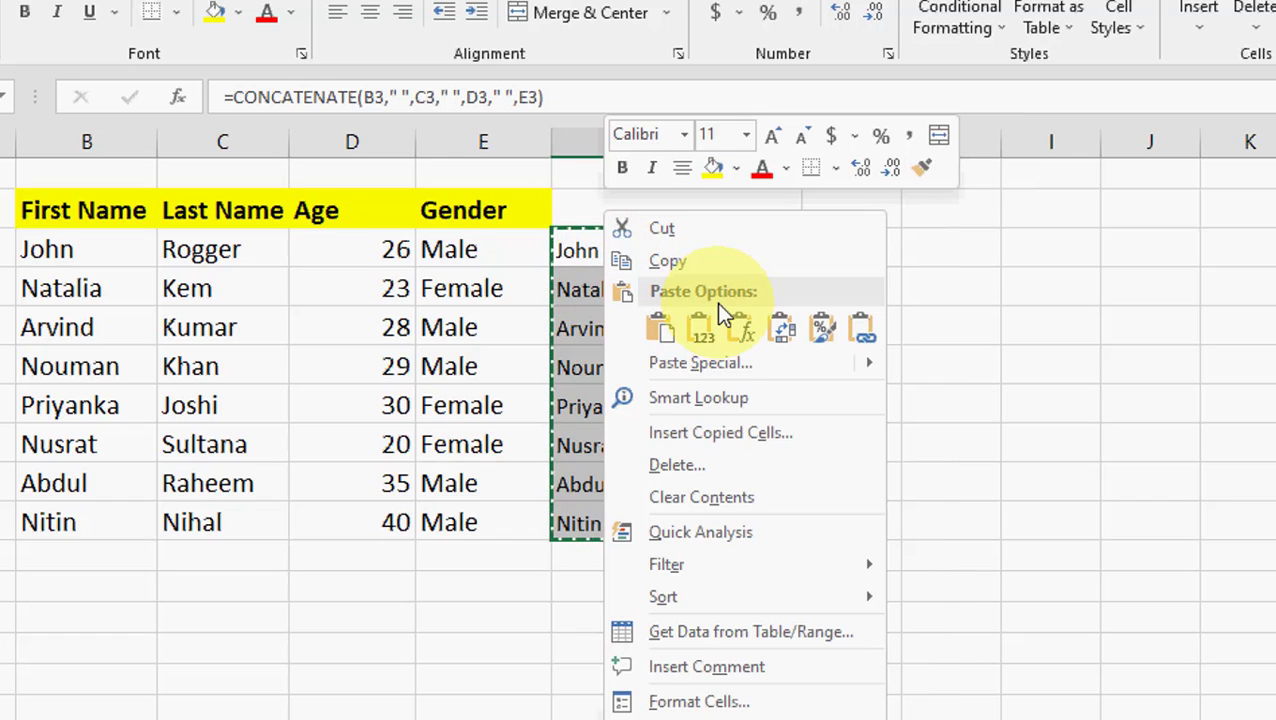
pyautogui.moveTo(760, 363)
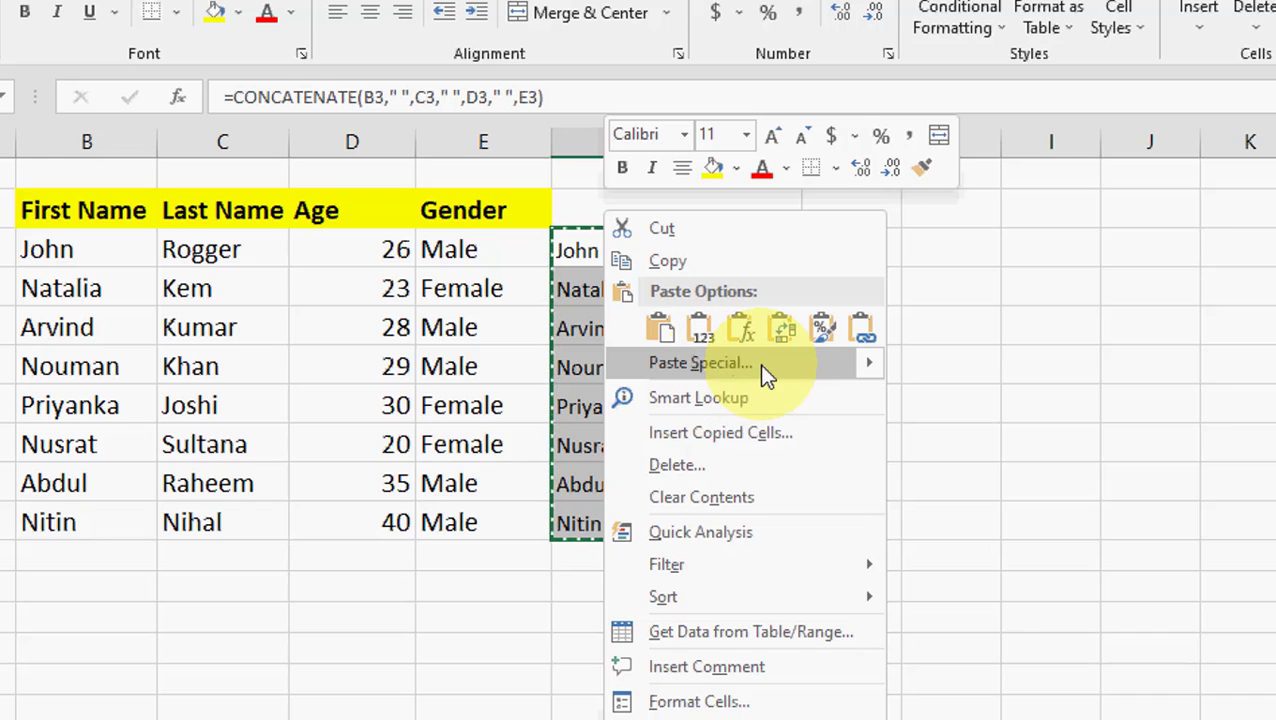
pyautogui.click(700, 362)
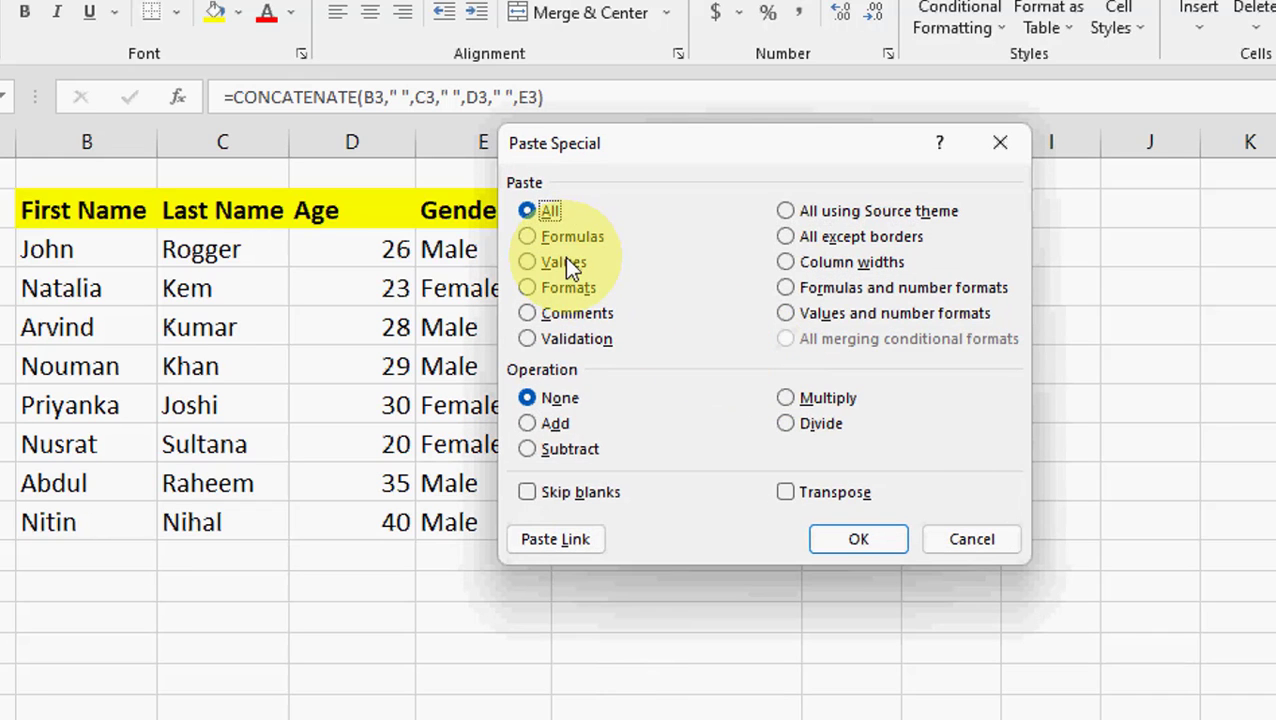
pyautogui.click(857, 539)
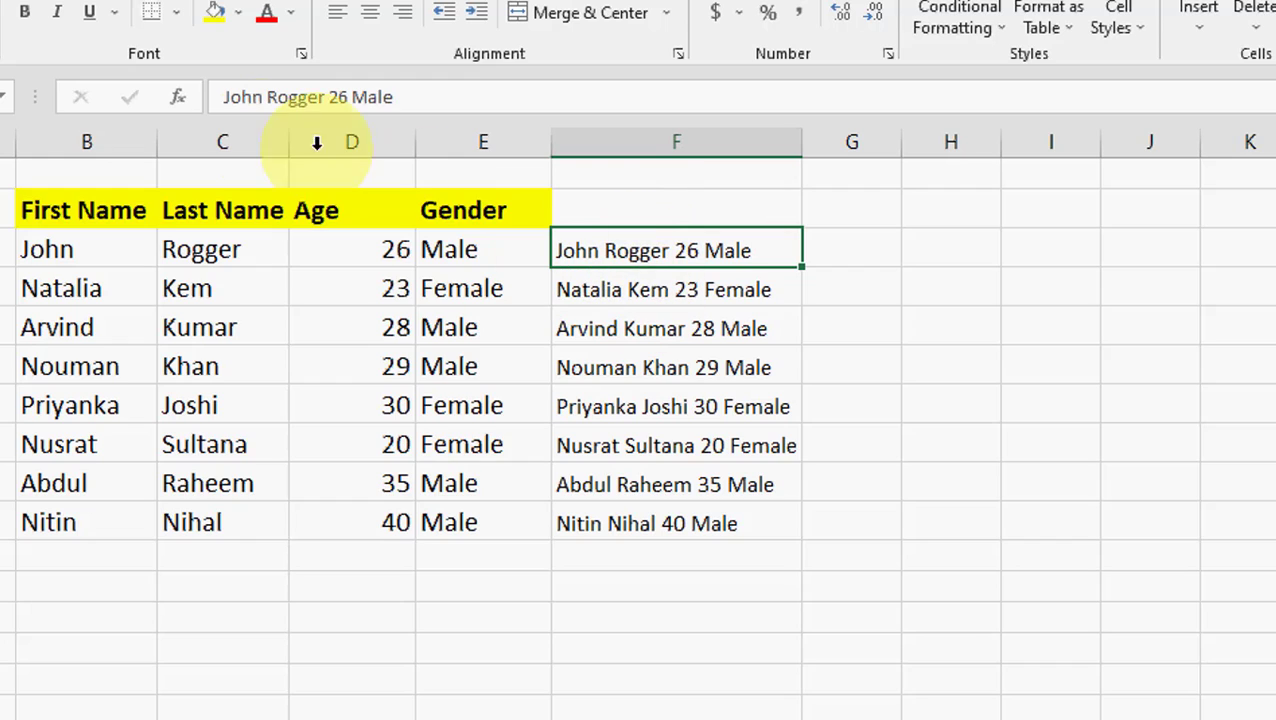
pyautogui.moveTo(295, 97)
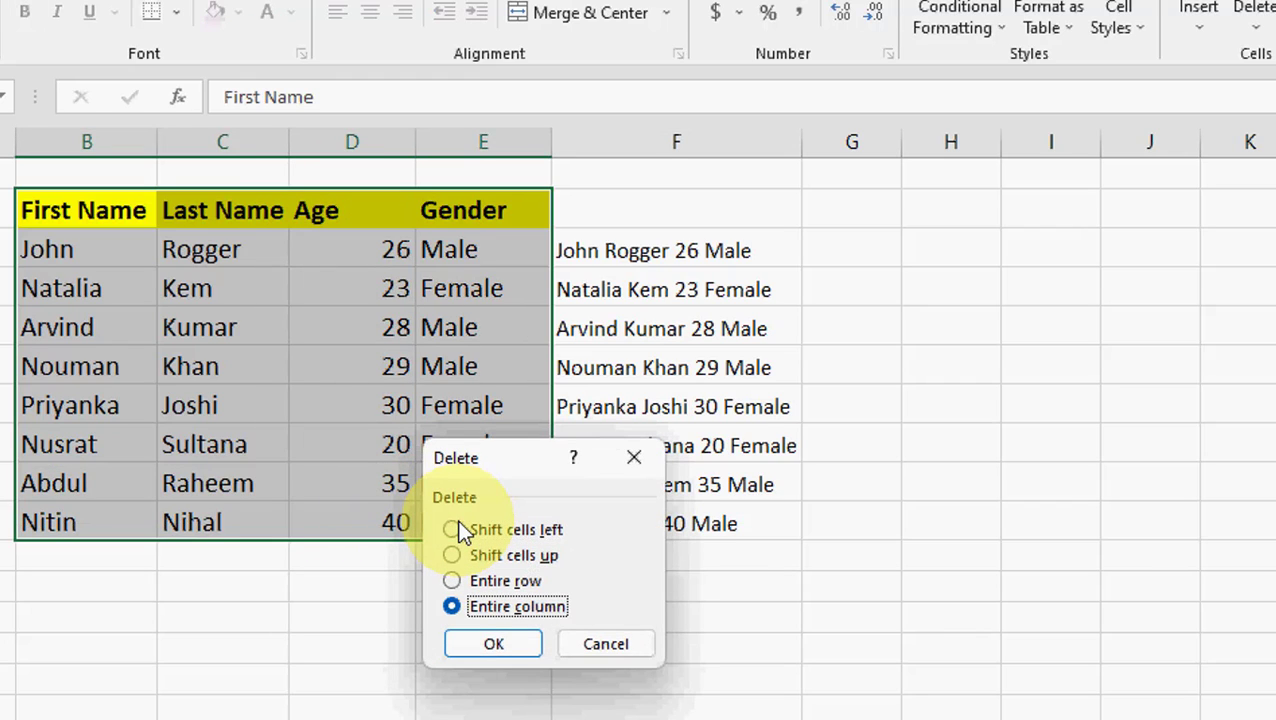
# - Confirm deleting the original columns B through E entirely
pyautogui.click(492, 643)
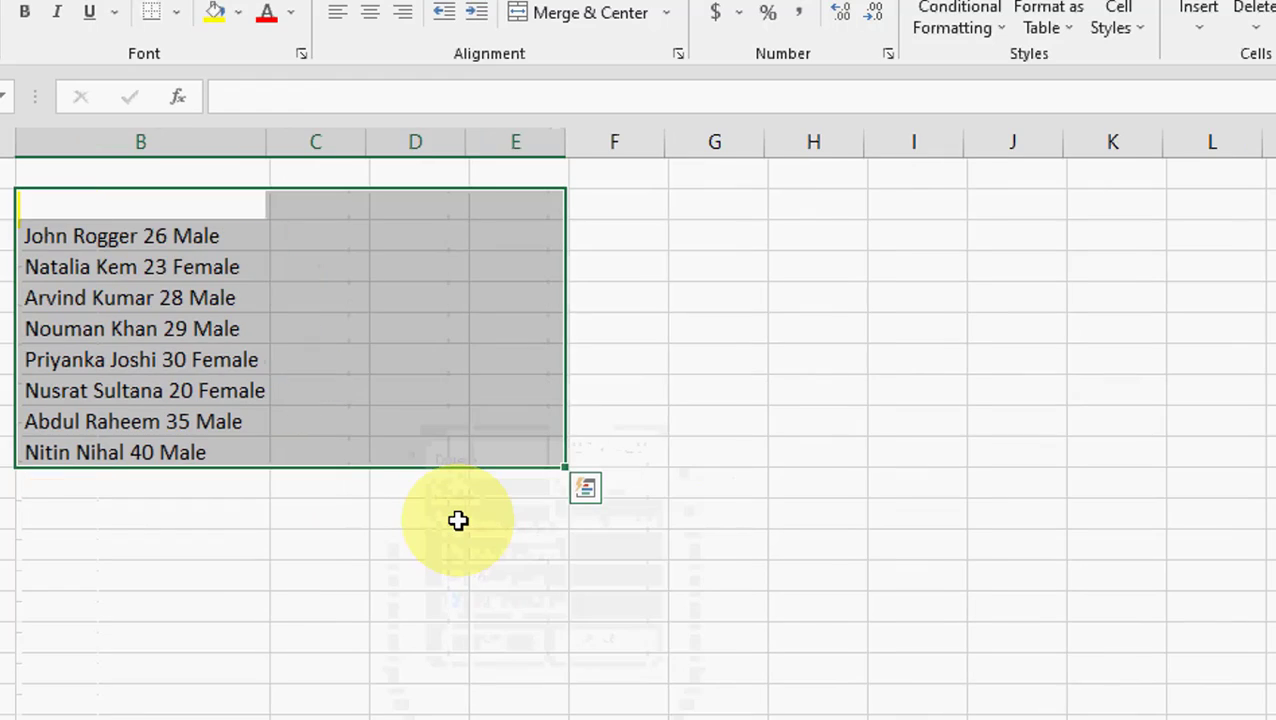